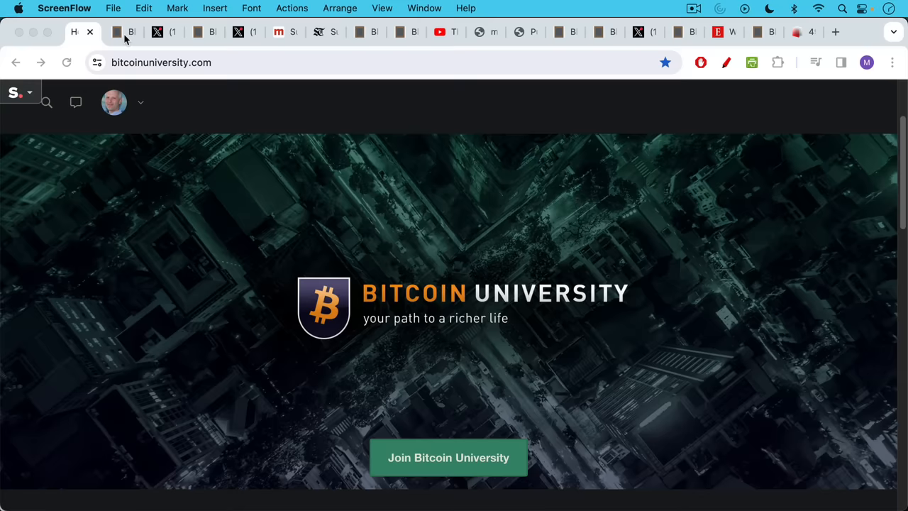
Show the first talking-point notes, then the Documenting Bitcoin post on Kashkari's Bitcoin skepticism.
click(121, 32)
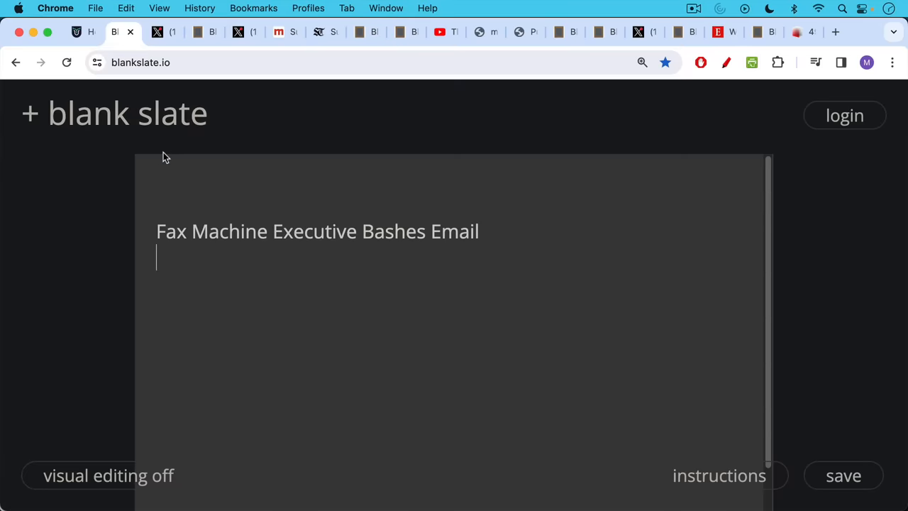
click(159, 32)
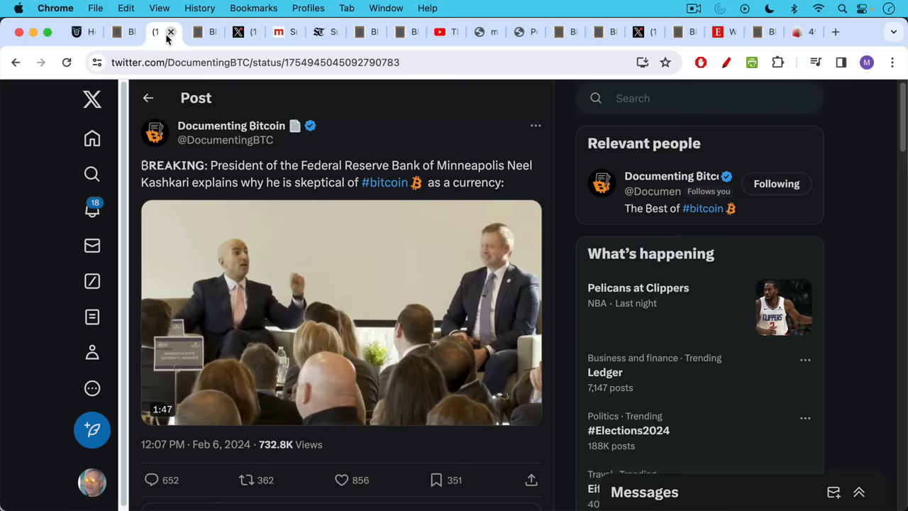
Bring up the notes on Kashkari asking suits whether they ever bought a sandwich with BTC.
click(196, 32)
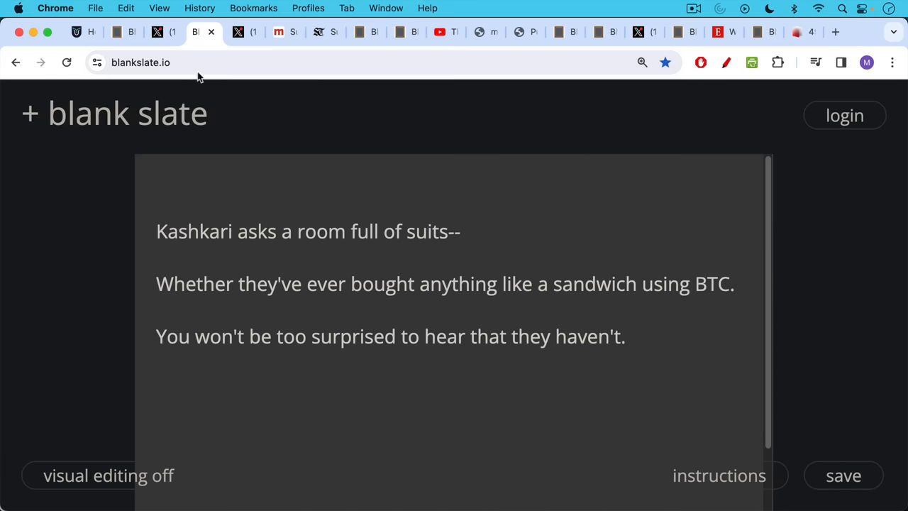
mouse_move(243, 32)
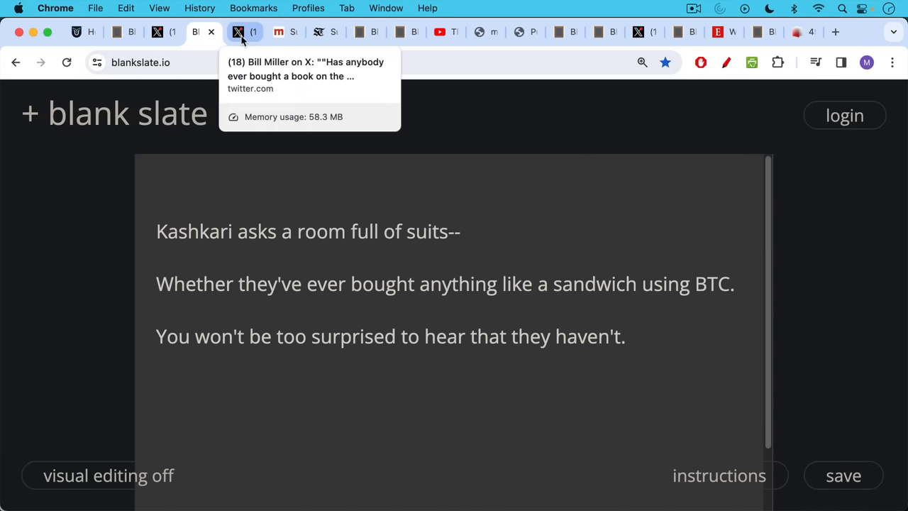
Show Bill Miller's post comparing Bitcoin doubters to a 1998 bookstore owner on Amazon.
click(244, 32)
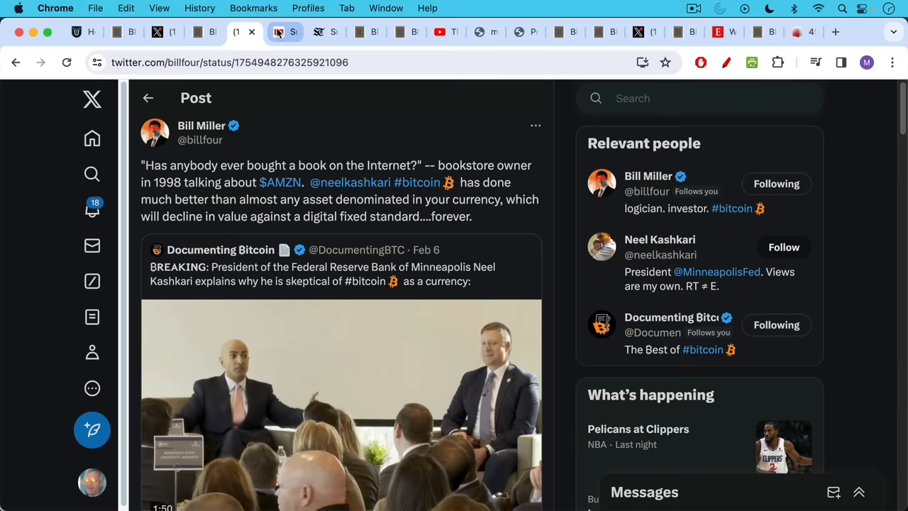
mouse_move(284, 32)
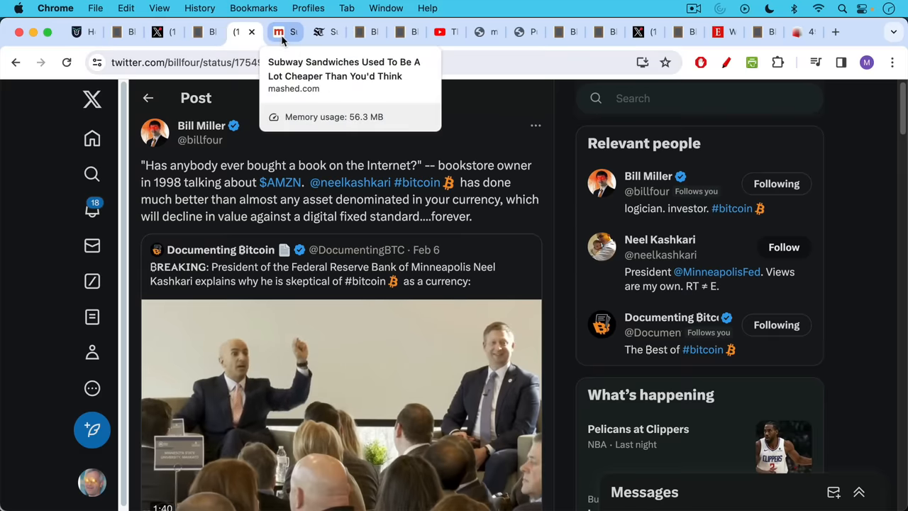
Show the Mashed article on cheaper Subway sandwiches, then the shrinkflation talking-point notes.
click(283, 32)
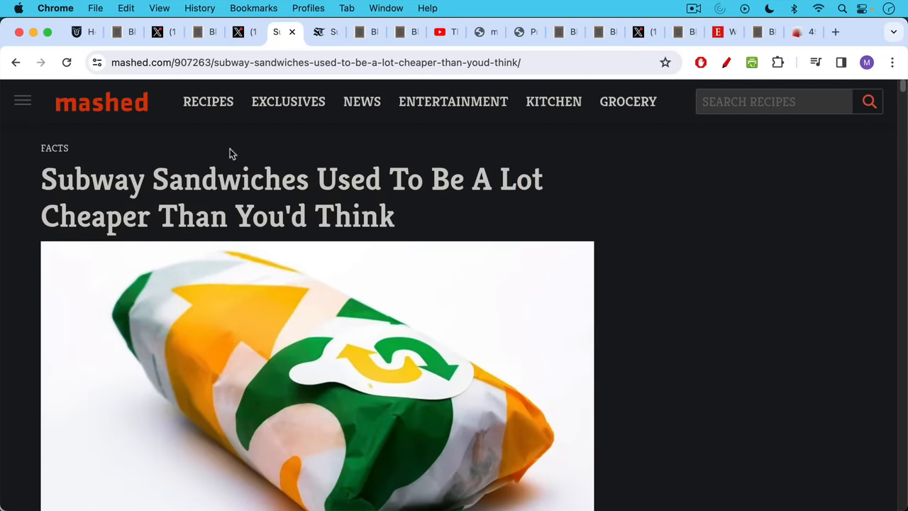
click(317, 31)
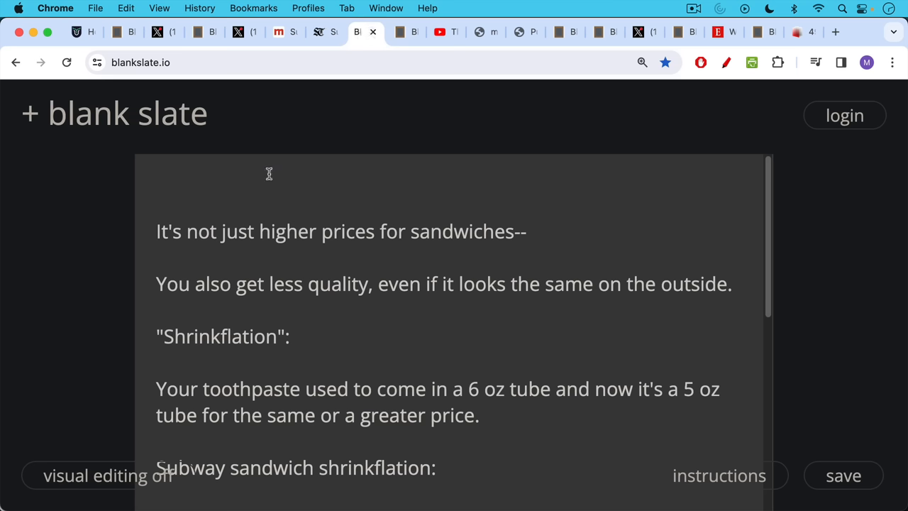
mouse_move(230, 180)
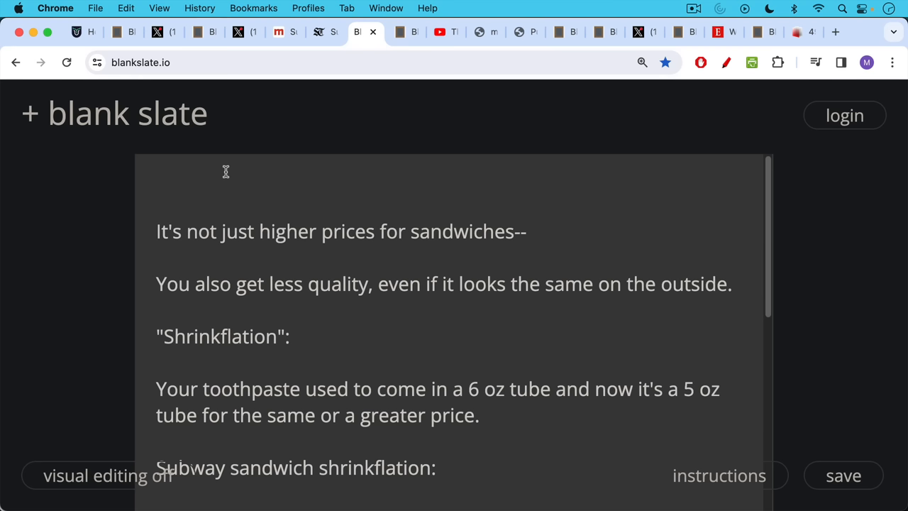
mouse_move(223, 175)
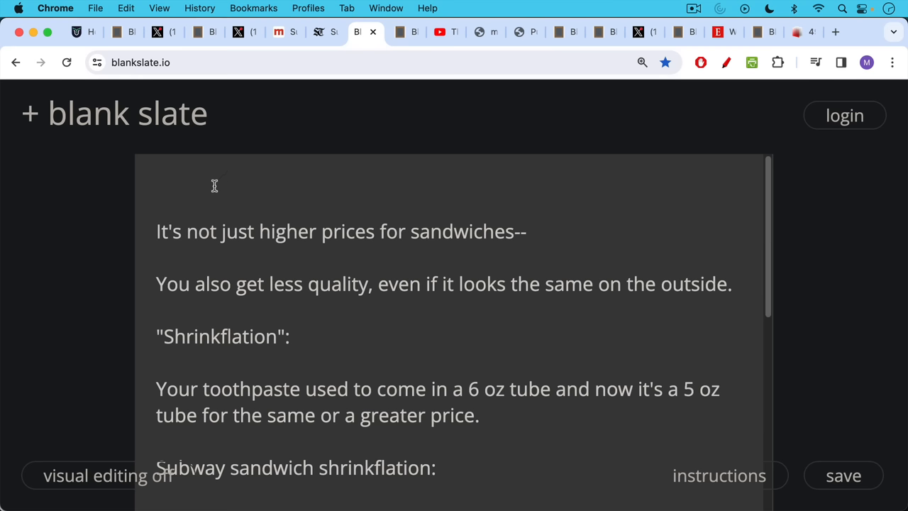
mouse_move(209, 188)
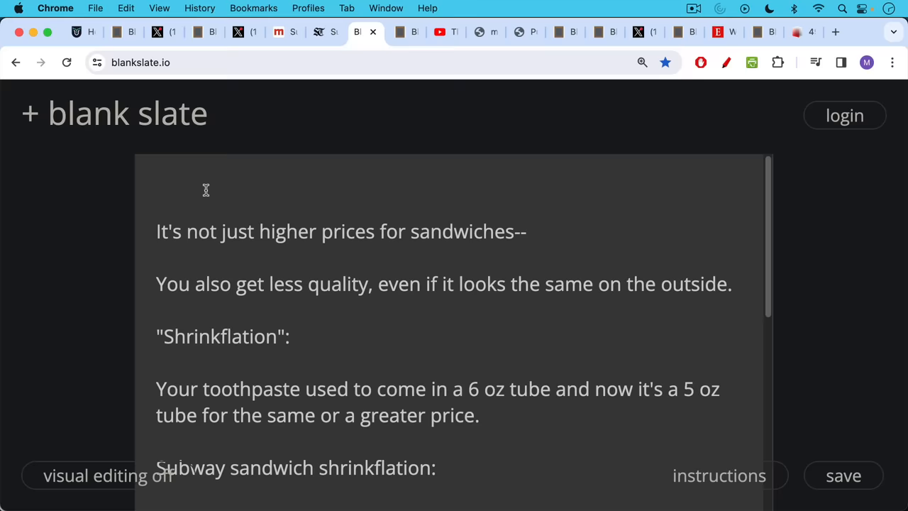
mouse_move(218, 197)
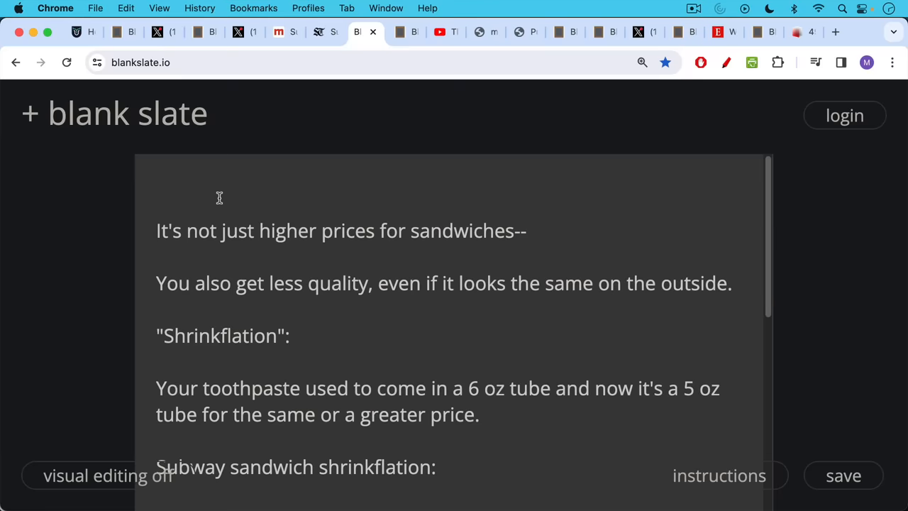
Reveal the Subway shrinkflation list: puffier bread, lower-quality deli meats, flavor enhancers and fillers.
scroll(down, 3)
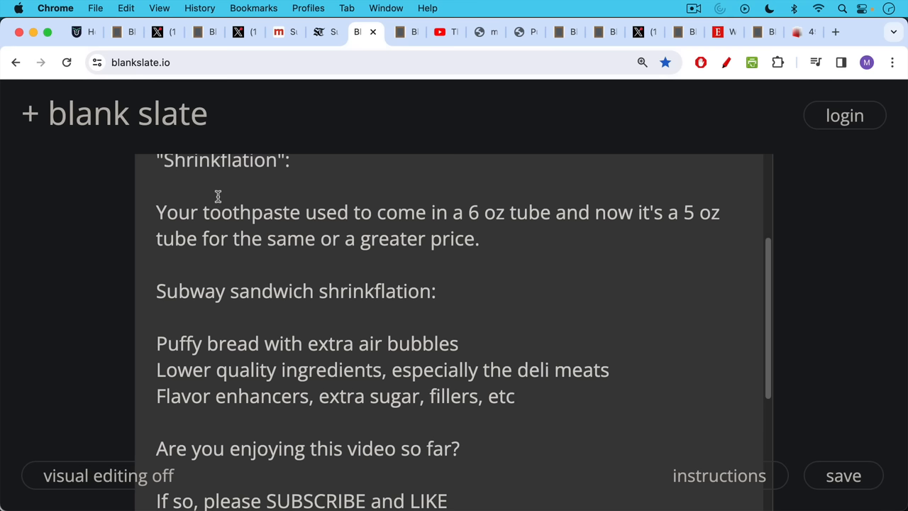
mouse_move(217, 187)
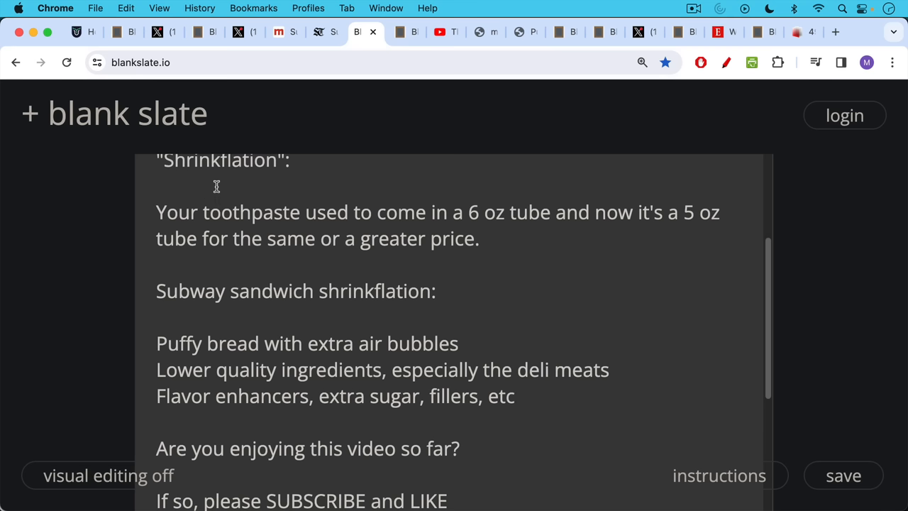
mouse_move(219, 166)
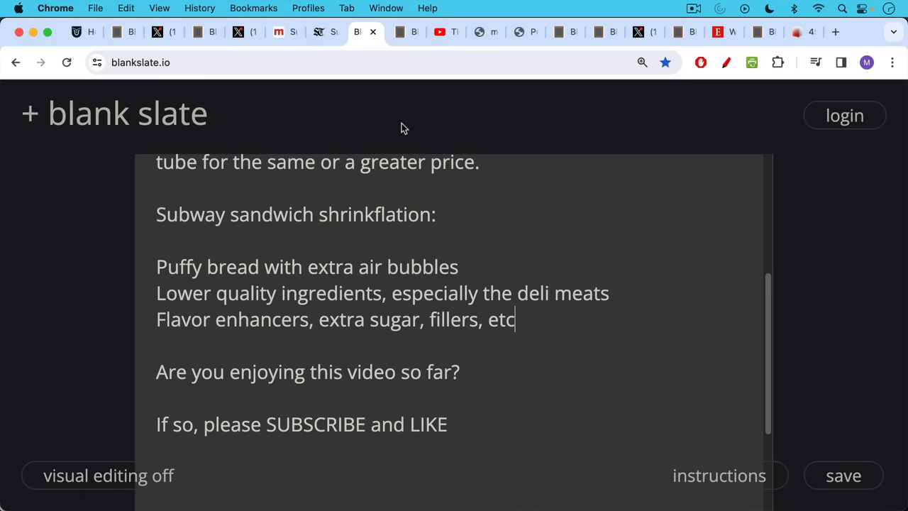
mouse_move(416, 73)
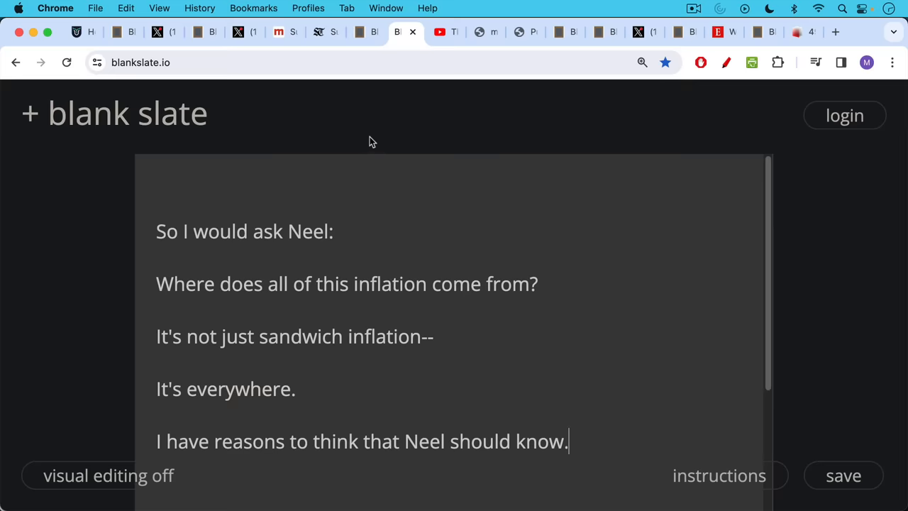
mouse_move(446, 32)
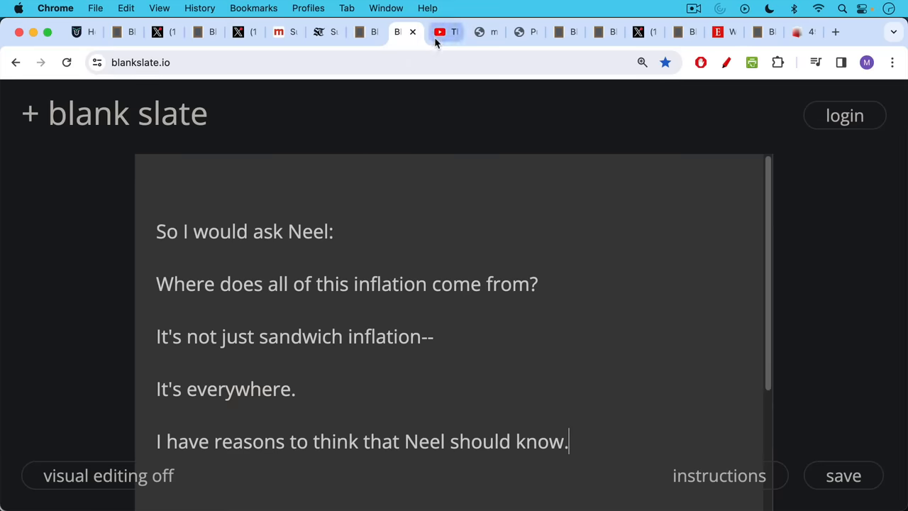
Bring up the 60 Minutes clip of Kashkari saying the Fed has infinite cash.
click(440, 32)
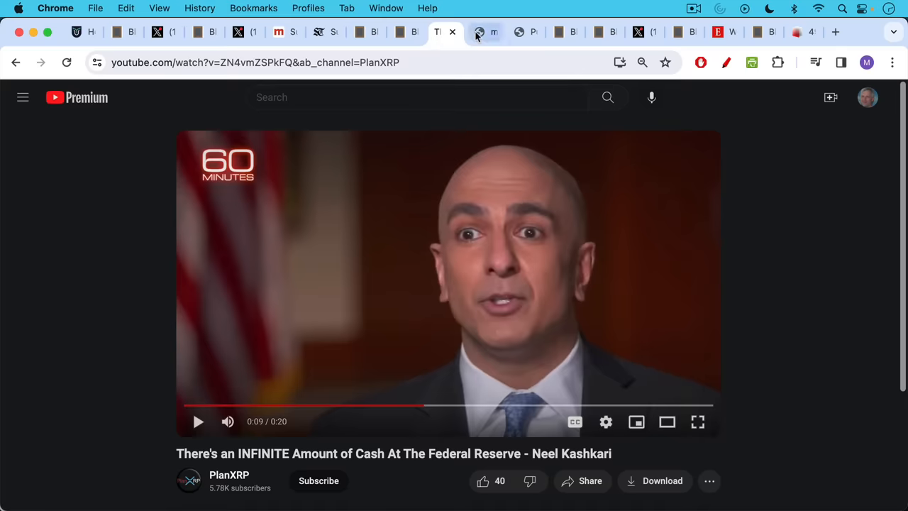
Show the dollar purchasing-power chart ($26.14 to $1.00), then return to the beanie babies notes.
click(485, 32)
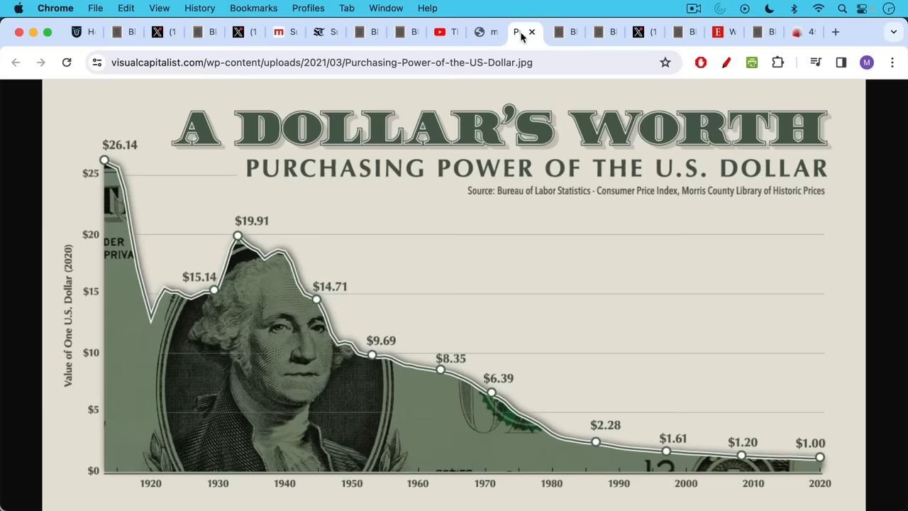
mouse_move(131, 164)
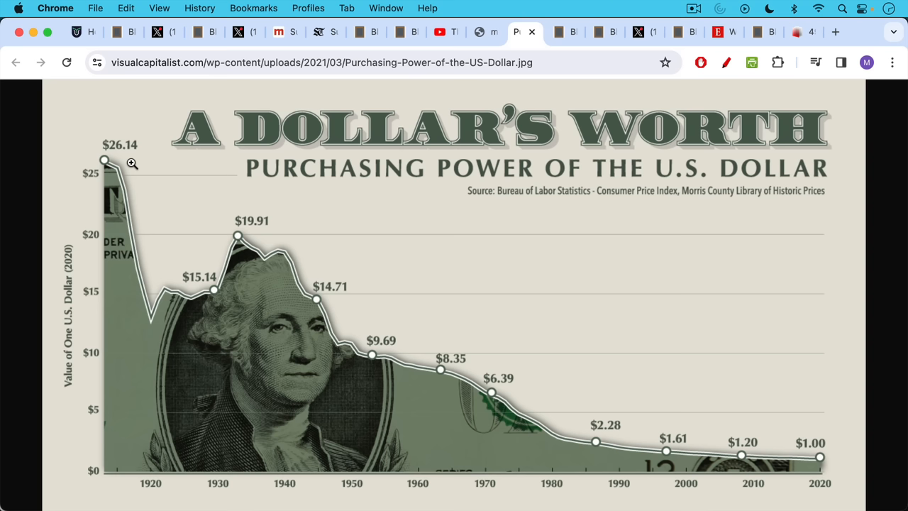
mouse_move(164, 155)
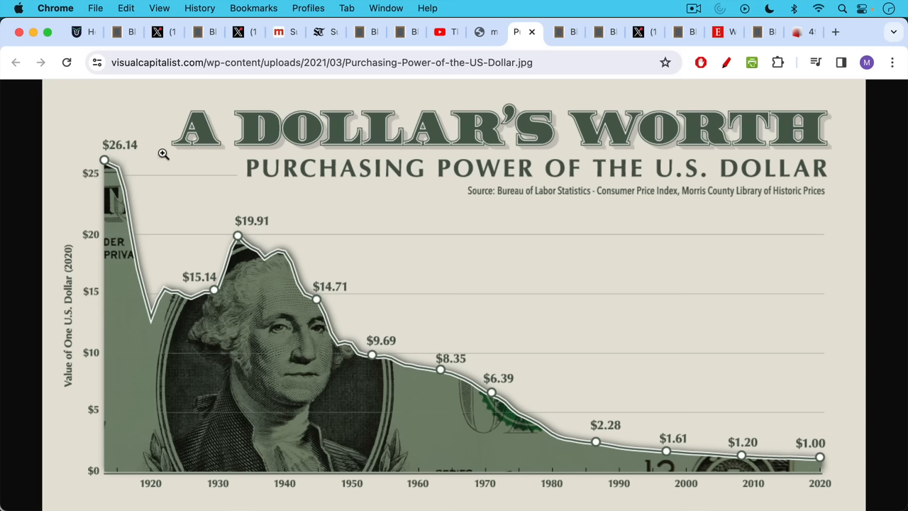
mouse_move(811, 450)
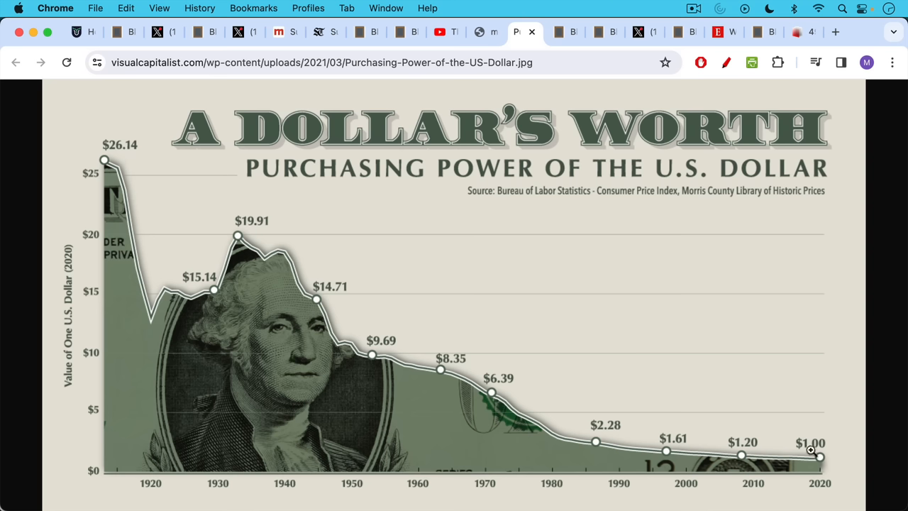
mouse_move(817, 414)
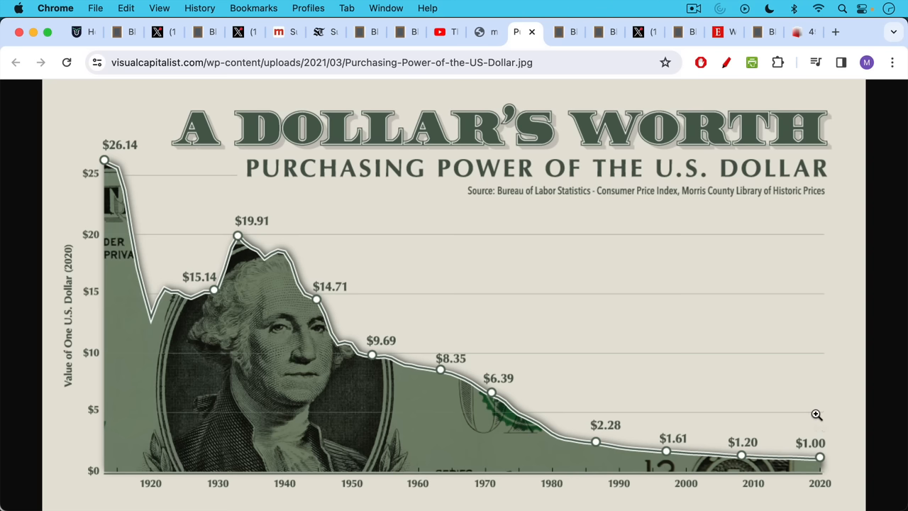
mouse_move(812, 411)
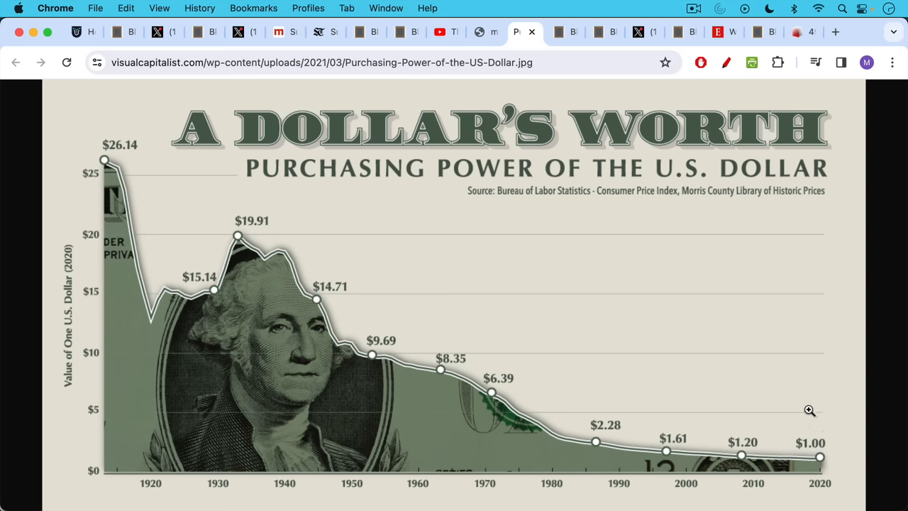
mouse_move(766, 379)
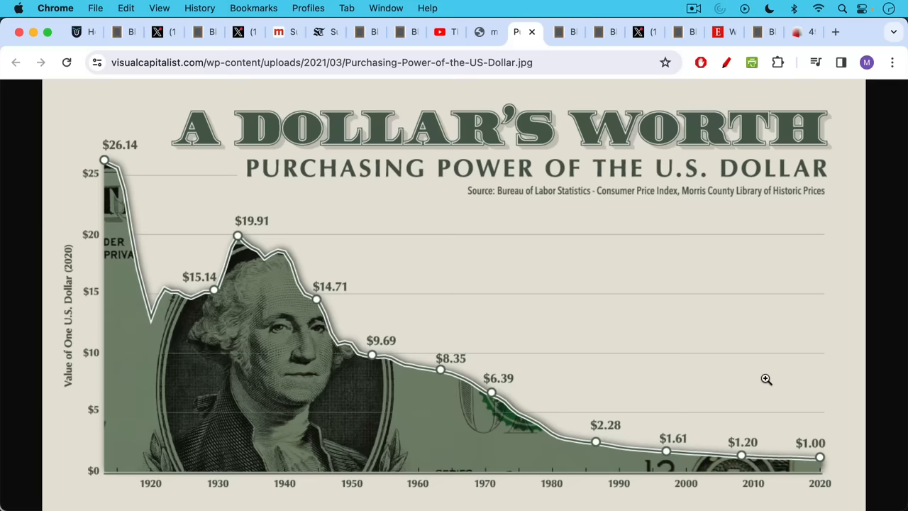
mouse_move(753, 359)
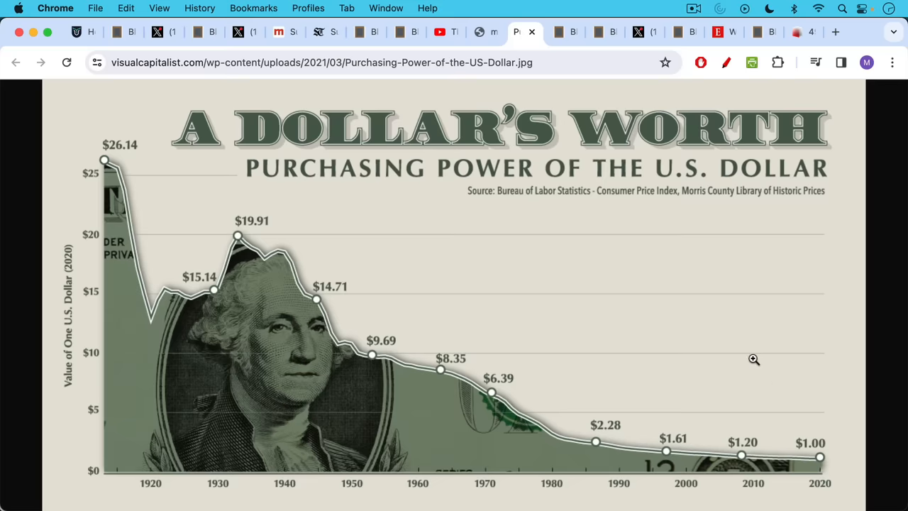
click(564, 32)
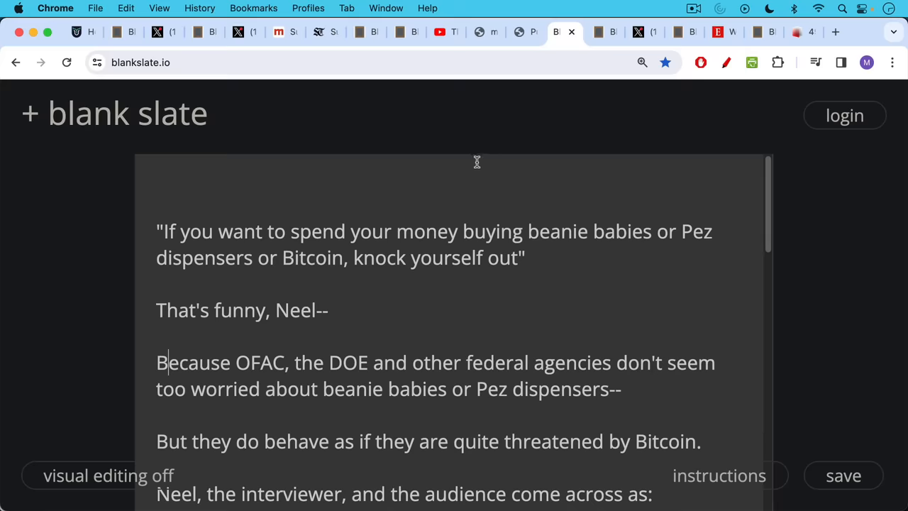
mouse_move(412, 310)
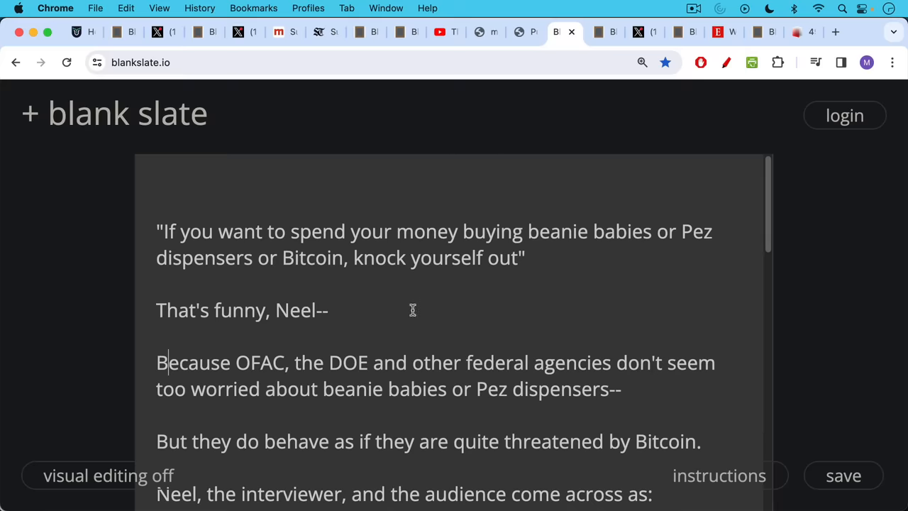
scroll(down, 3)
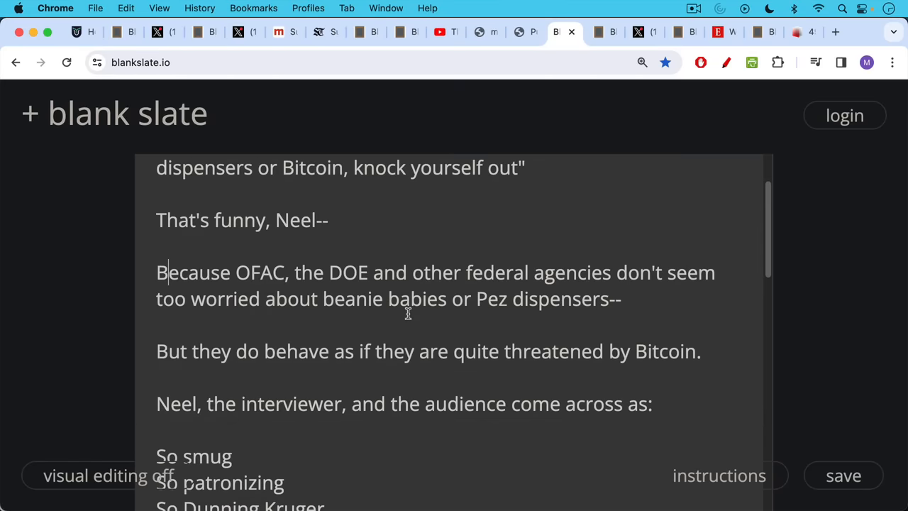
scroll(down, 3)
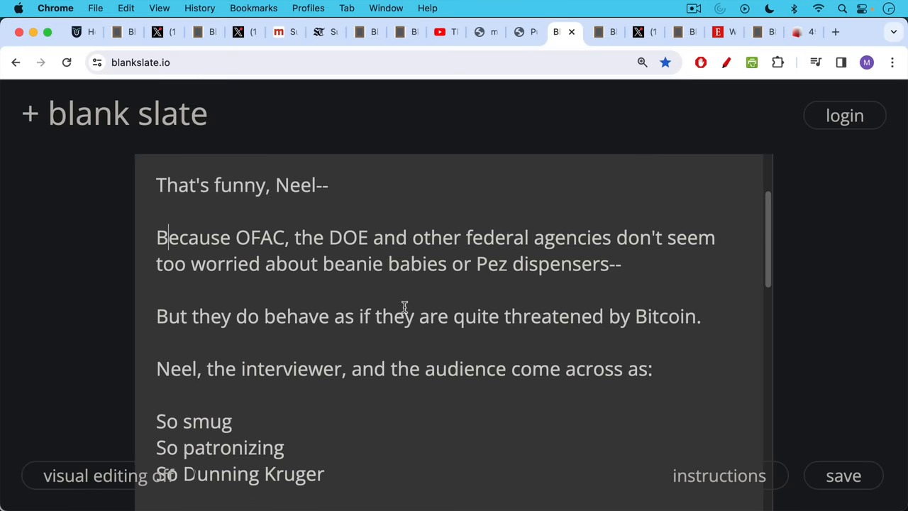
scroll(down, 3)
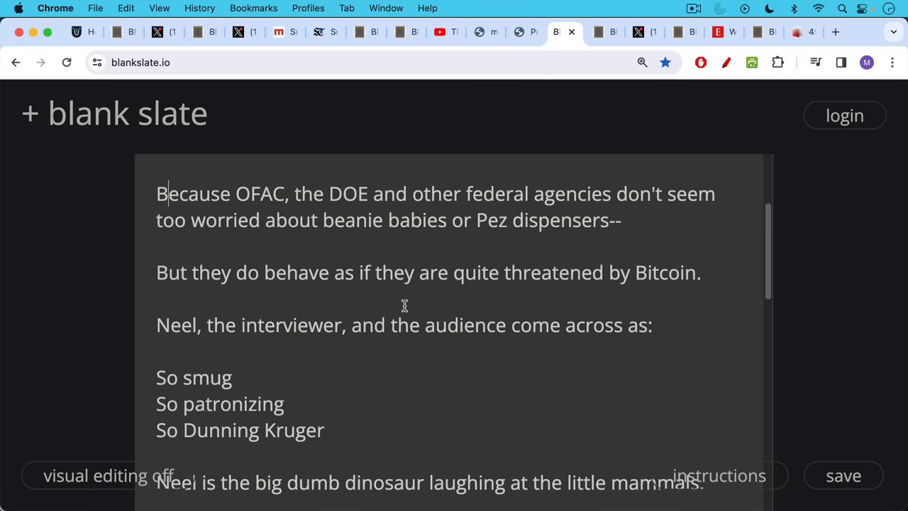
scroll(down, 3)
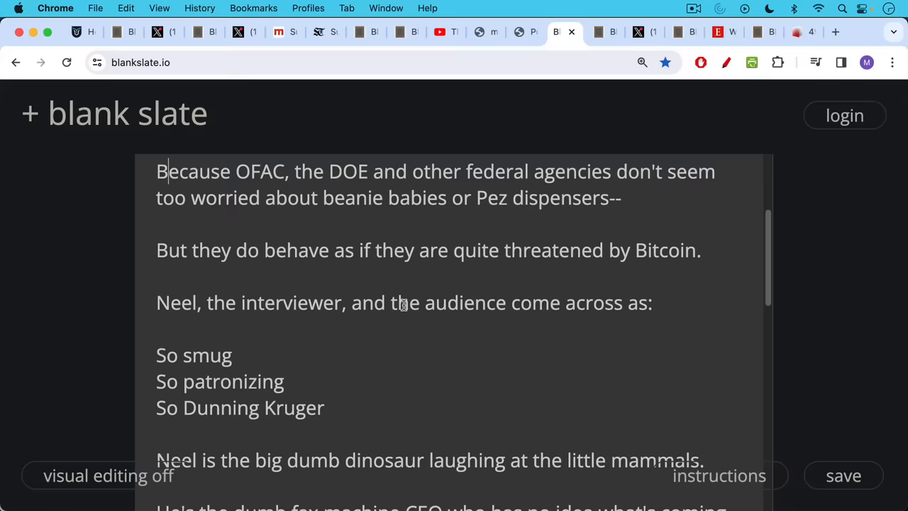
scroll(down, 3)
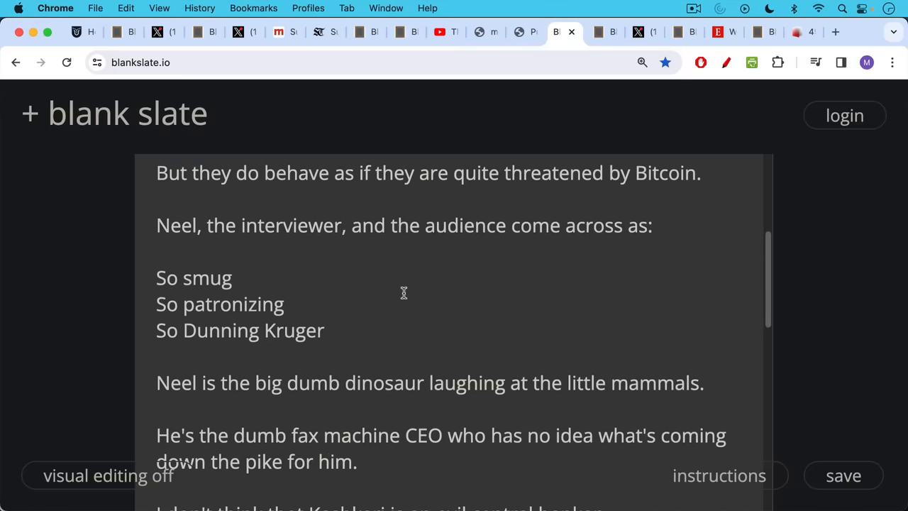
mouse_move(397, 302)
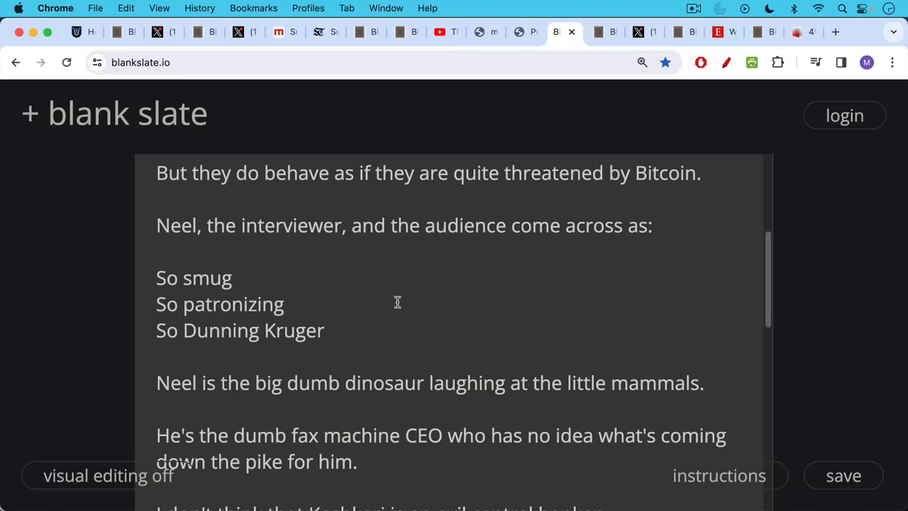
mouse_move(394, 307)
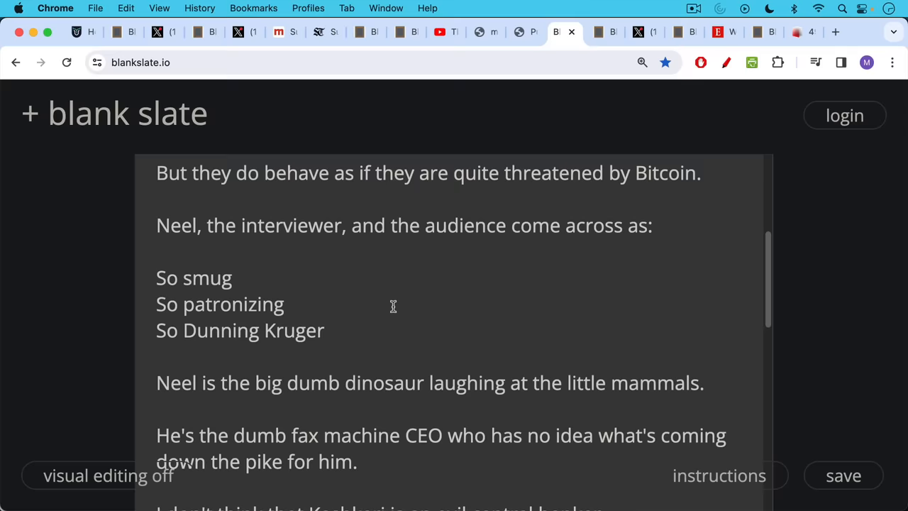
scroll(down, 3)
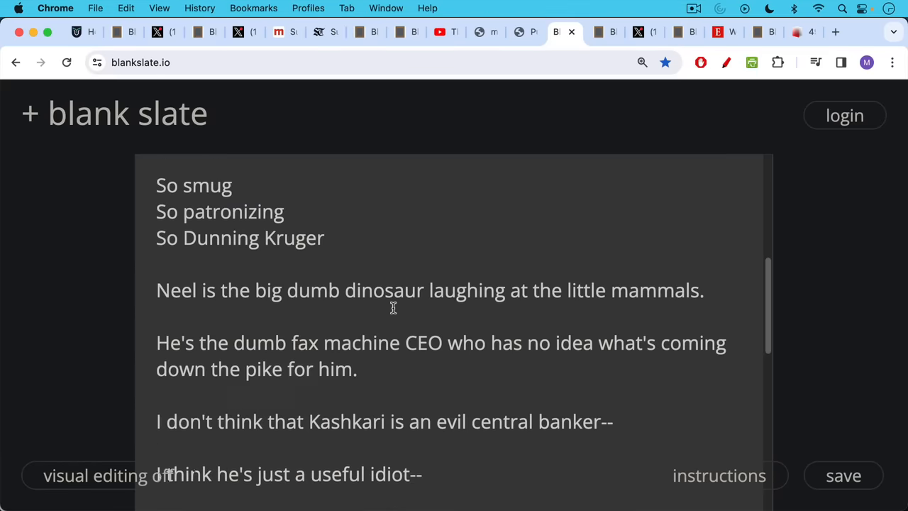
scroll(down, 3)
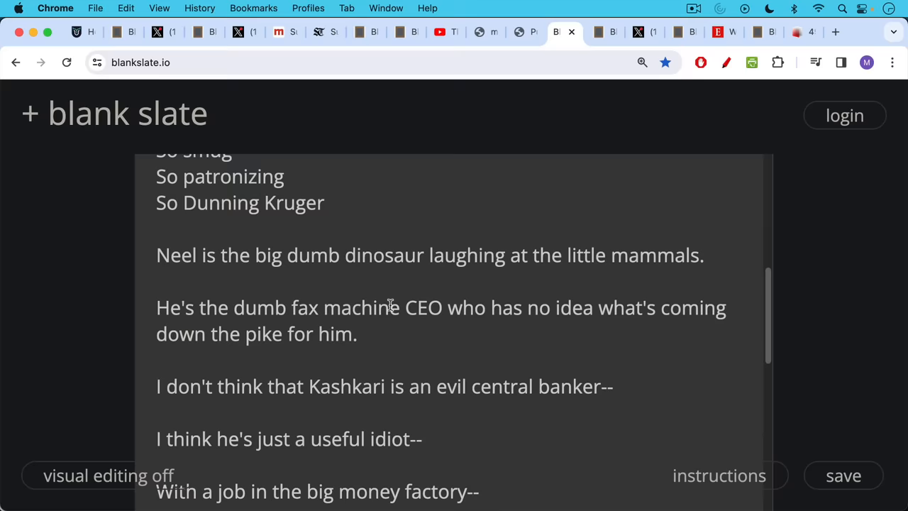
mouse_move(385, 308)
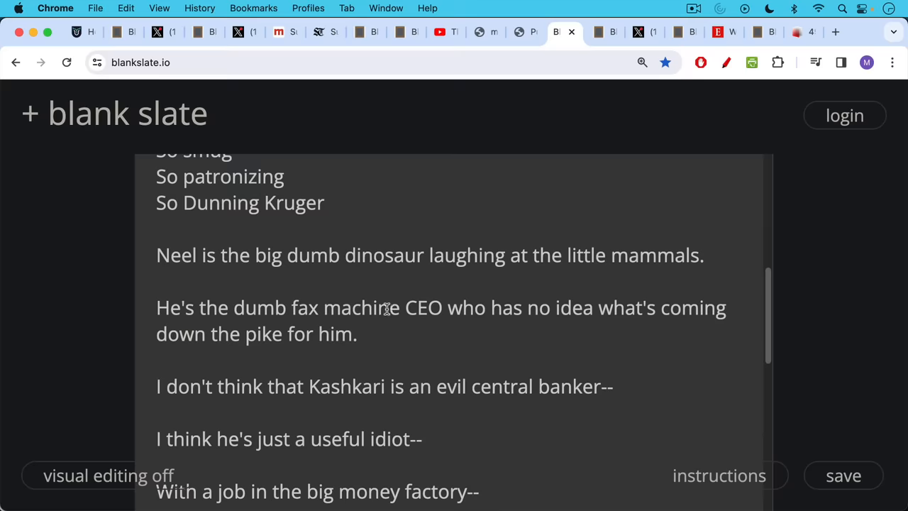
scroll(down, 3)
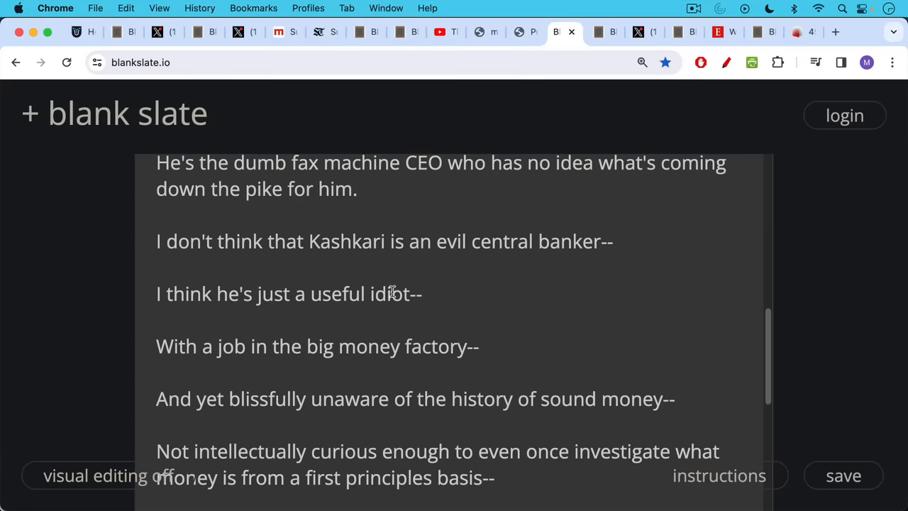
mouse_move(396, 306)
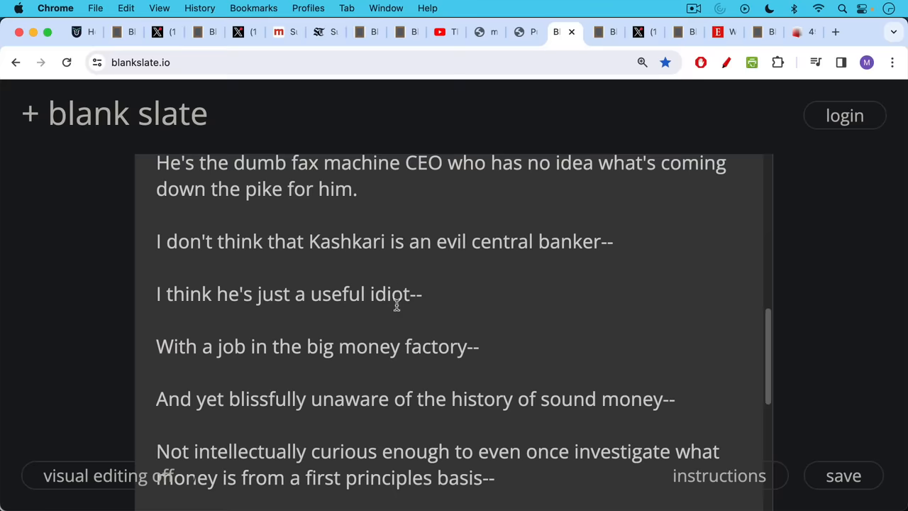
mouse_move(383, 313)
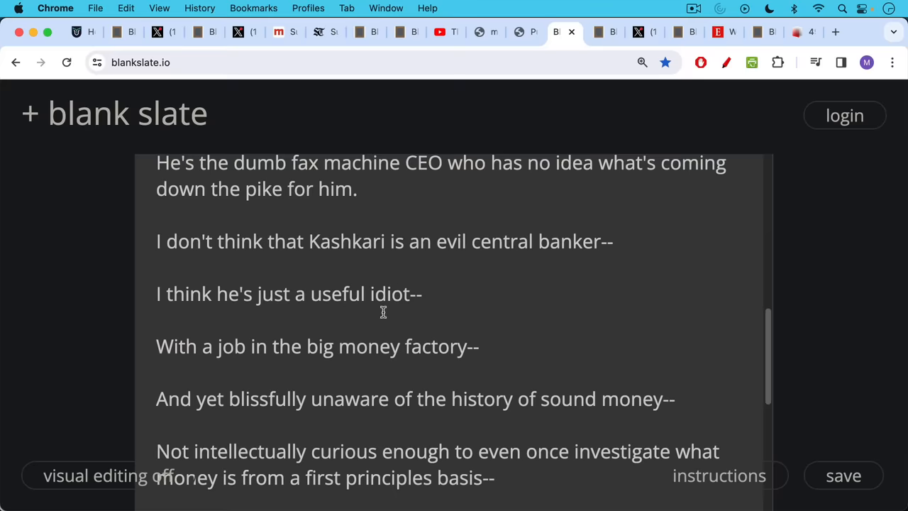
scroll(down, 3)
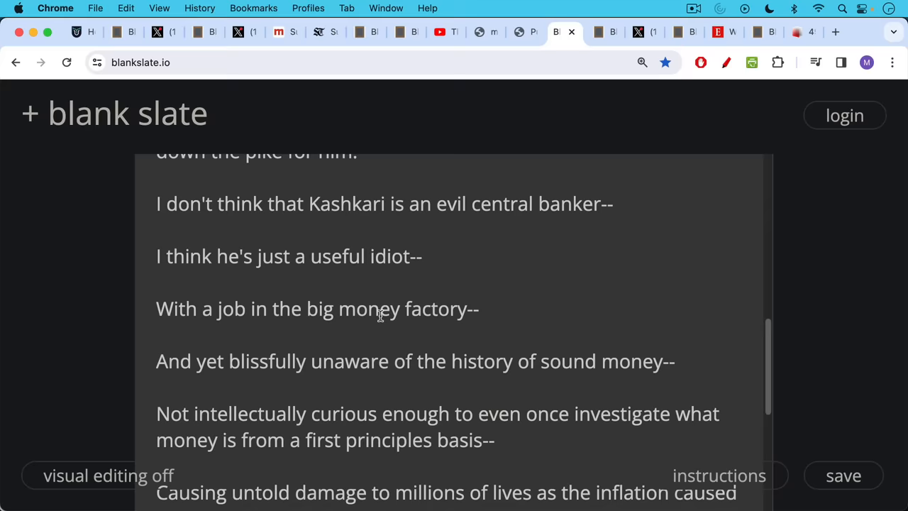
mouse_move(384, 281)
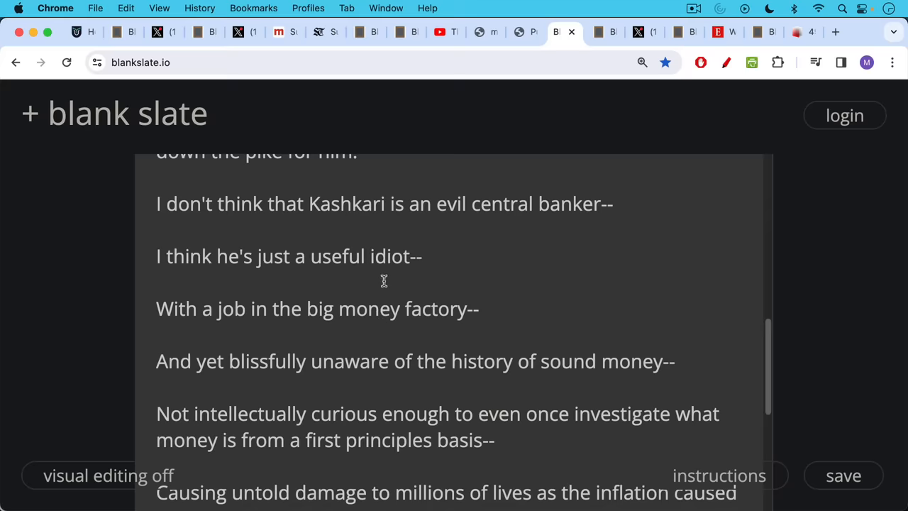
scroll(down, 3)
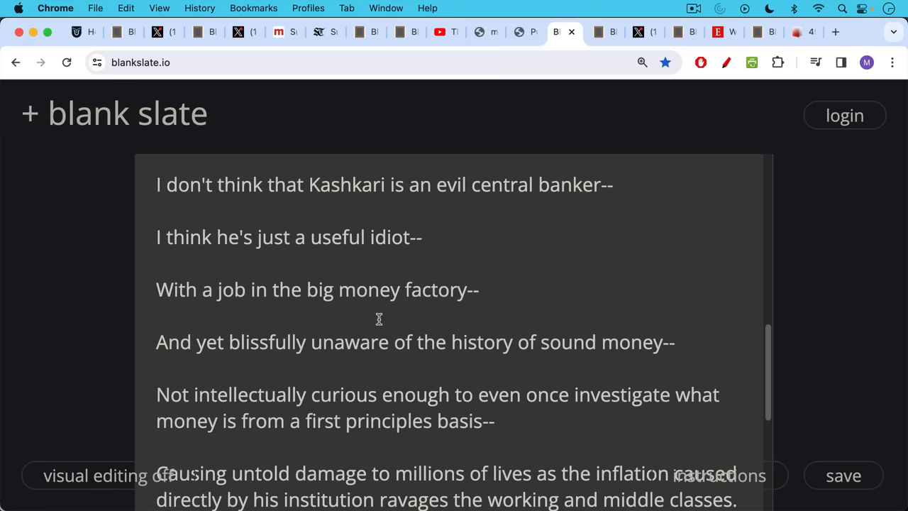
scroll(down, 3)
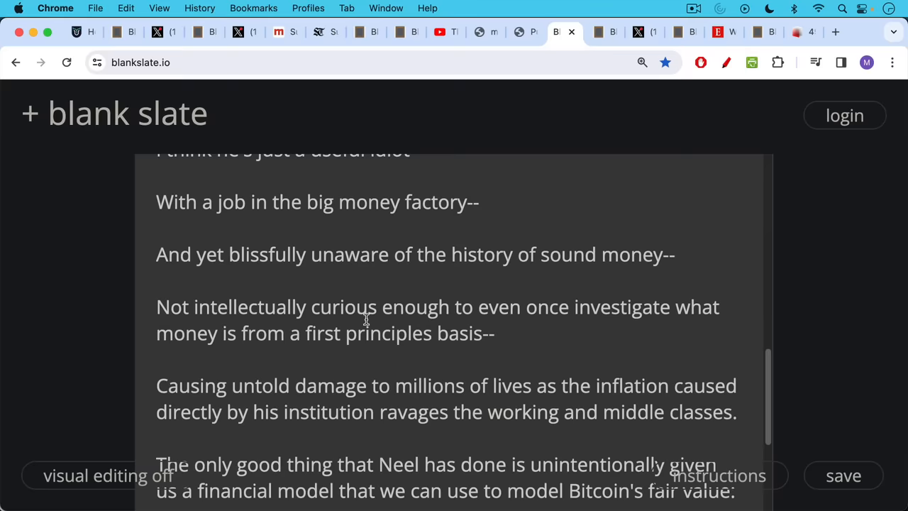
scroll(down, 3)
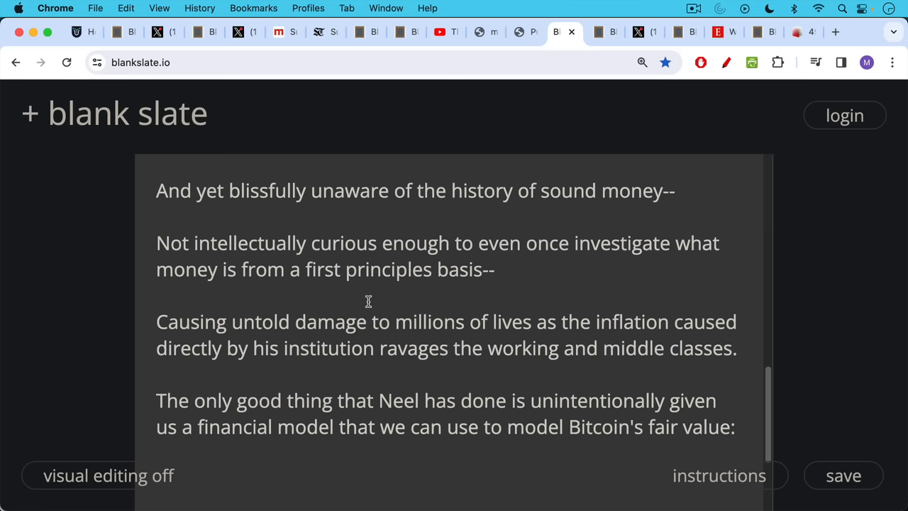
mouse_move(380, 288)
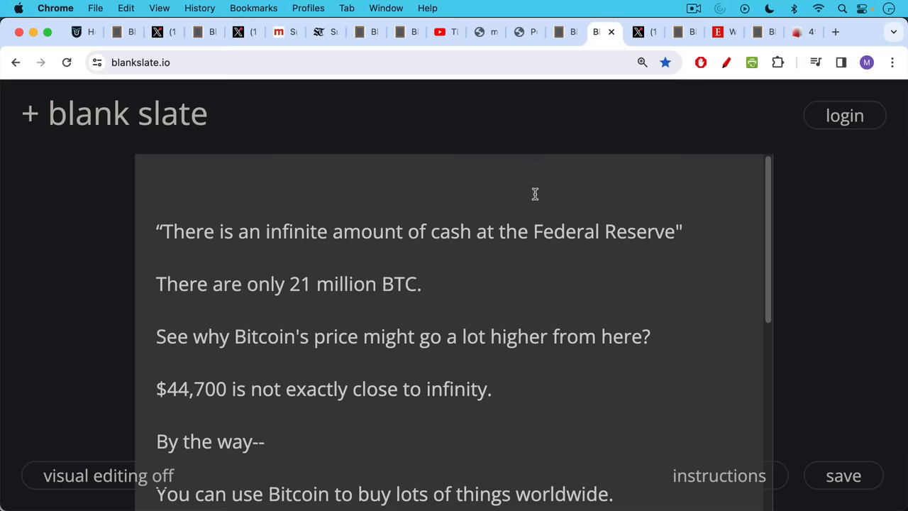
mouse_move(476, 365)
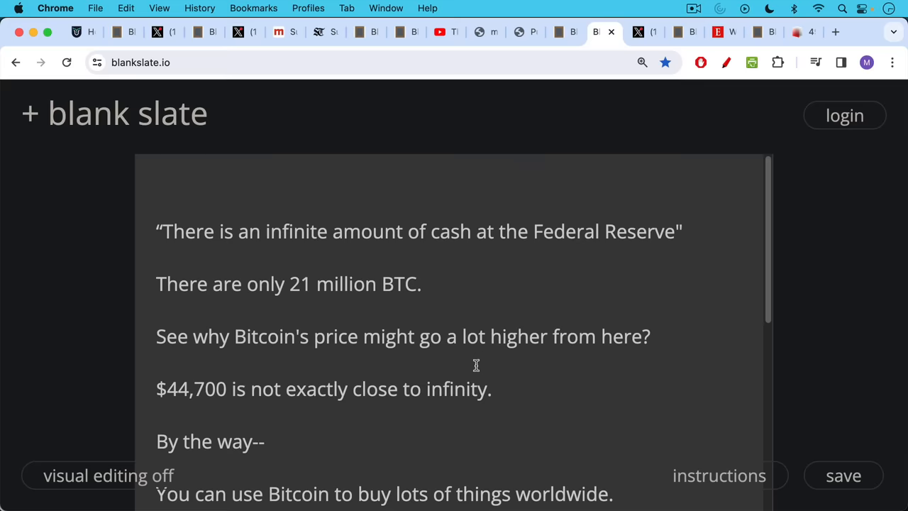
Read down the Federal Reserve cash note, then bring up the postscript on Bitcoin and ZIRP.
scroll(down, 3)
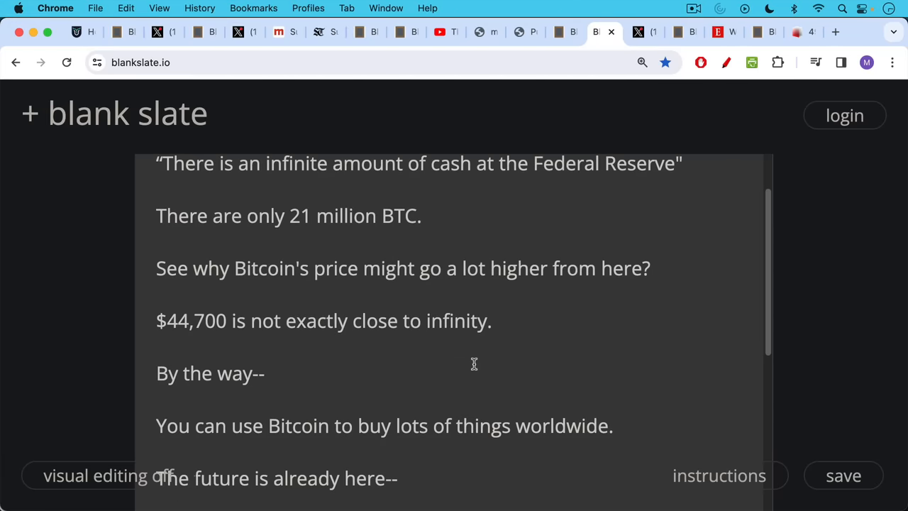
scroll(down, 3)
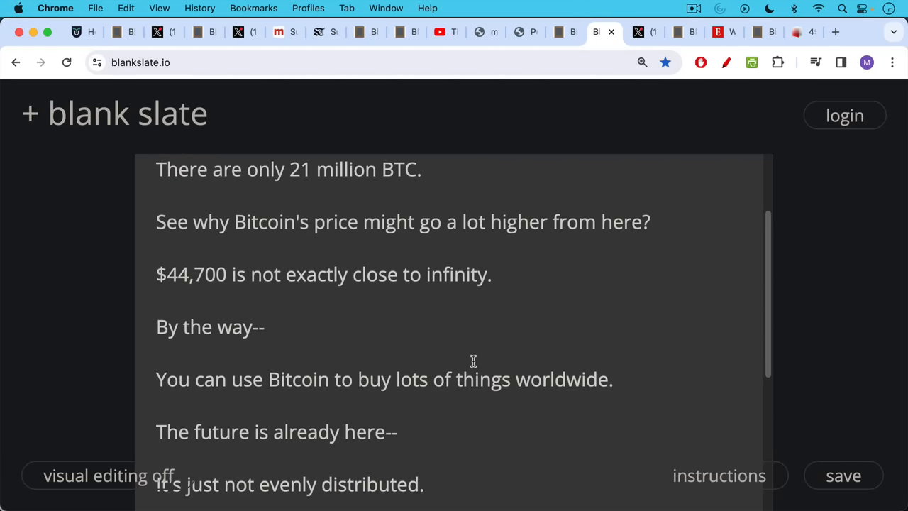
mouse_move(466, 363)
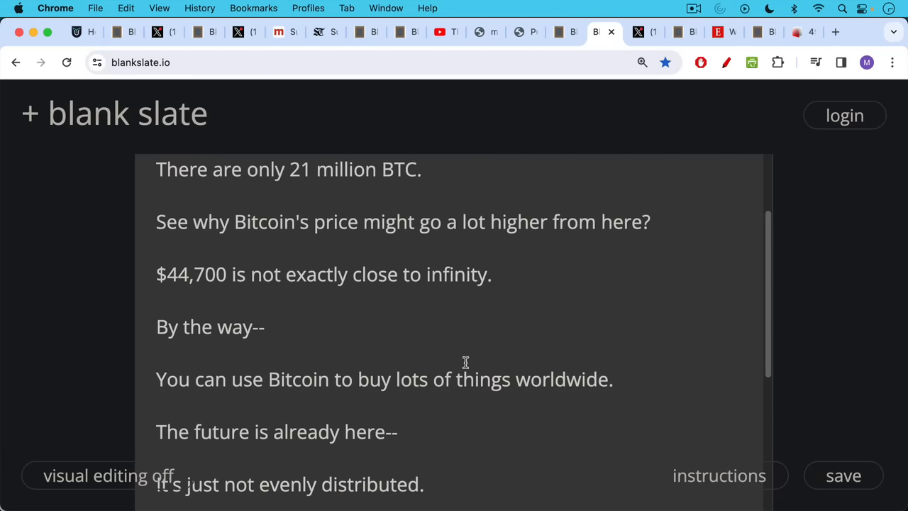
scroll(down, 3)
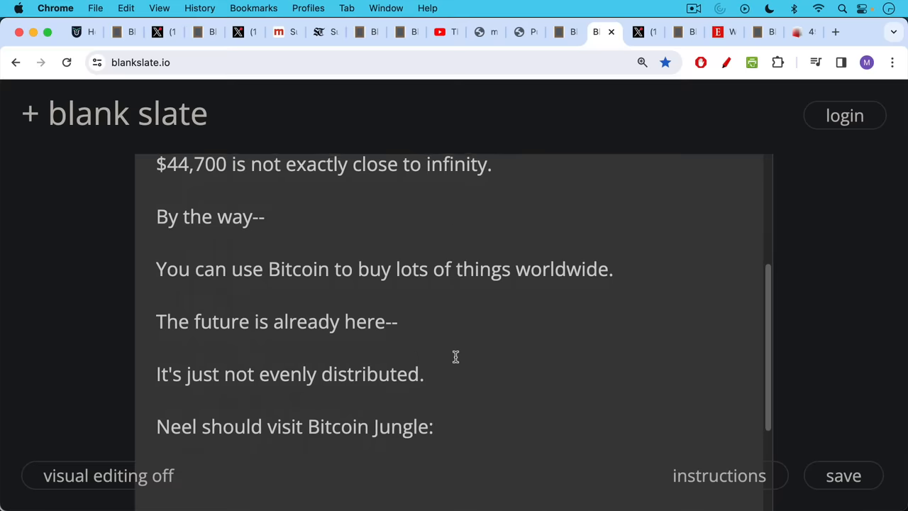
click(623, 32)
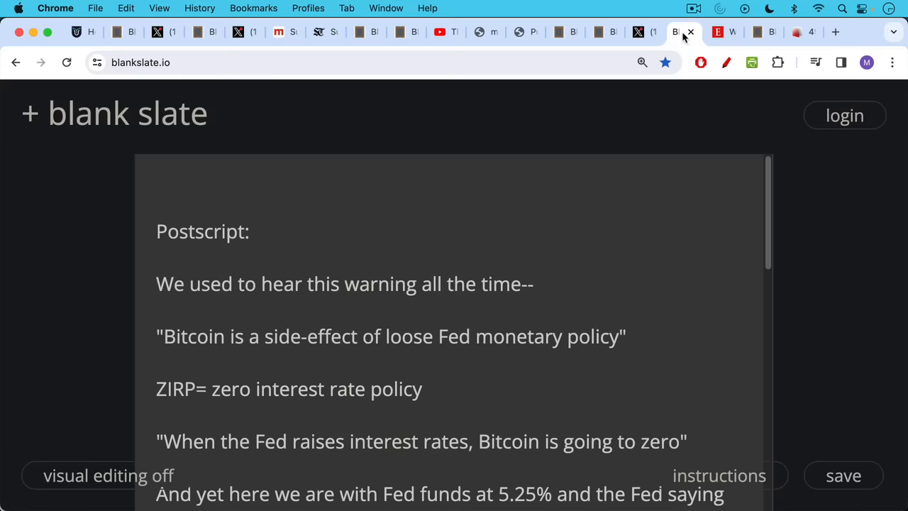
mouse_move(681, 37)
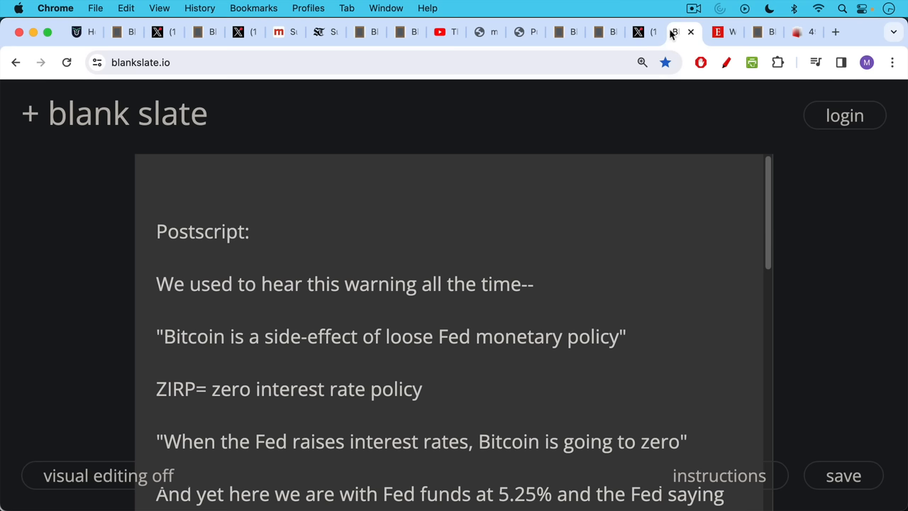
mouse_move(672, 36)
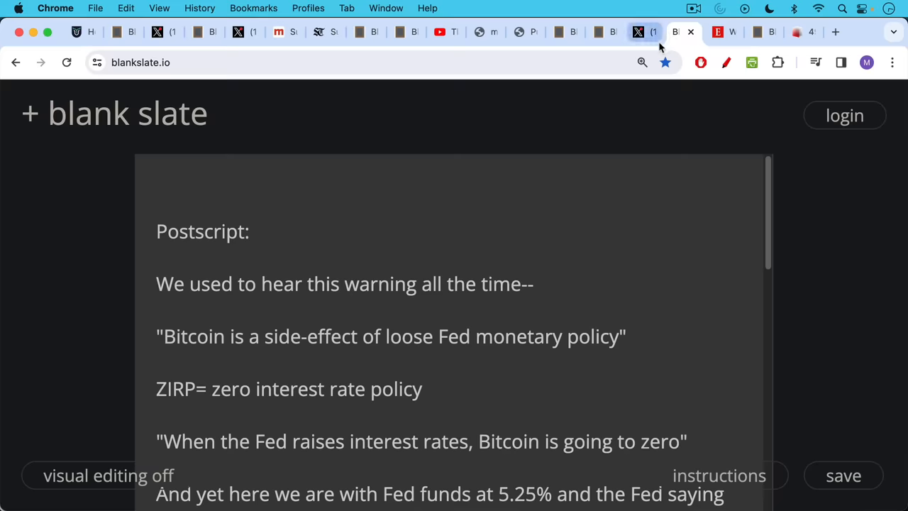
Read down the talking points to The Economist's 'dirty little cockroach' Bitcoin quote.
scroll(down, 3)
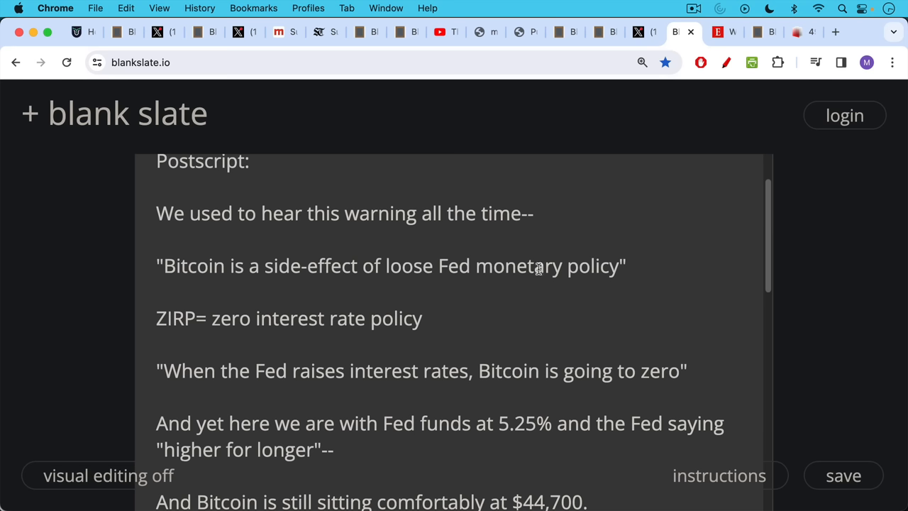
mouse_move(535, 253)
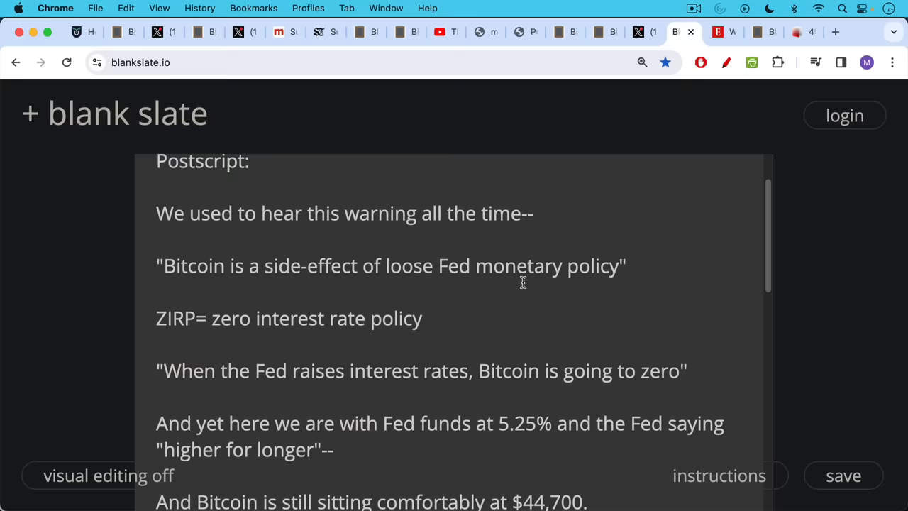
scroll(down, 3)
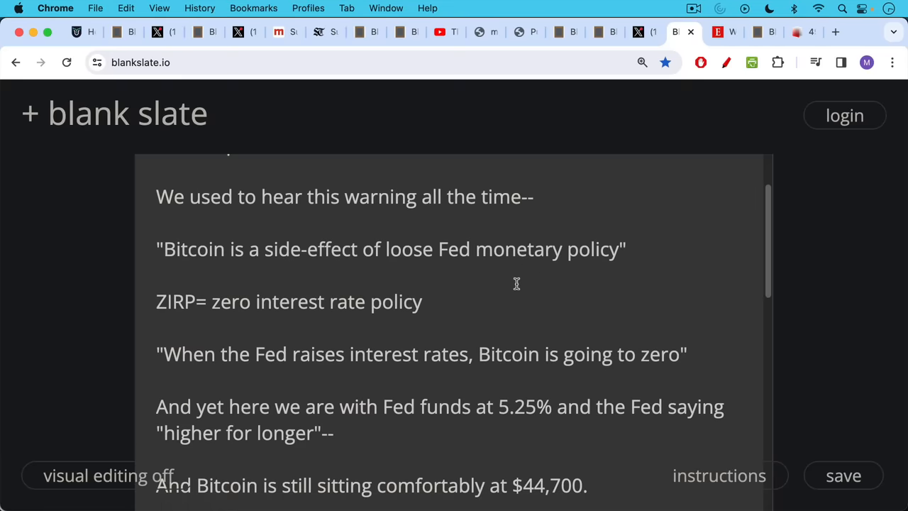
mouse_move(516, 279)
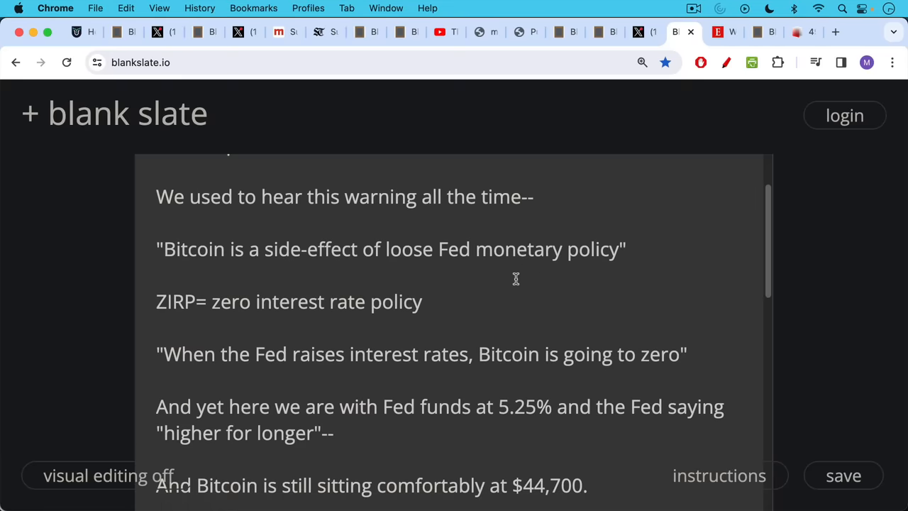
mouse_move(515, 277)
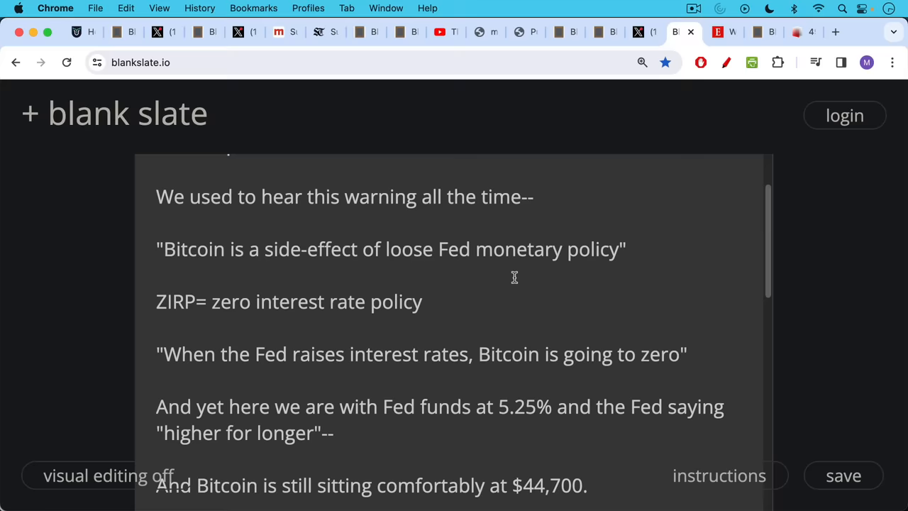
mouse_move(514, 277)
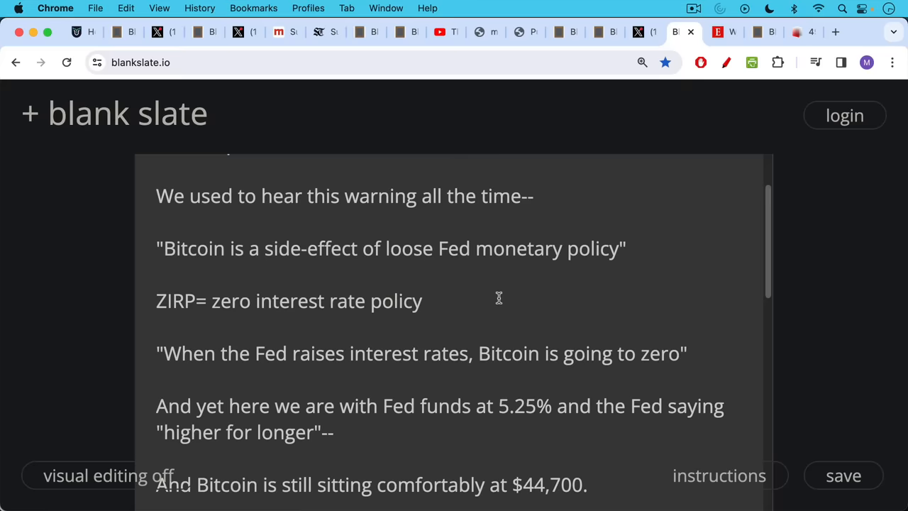
scroll(down, 3)
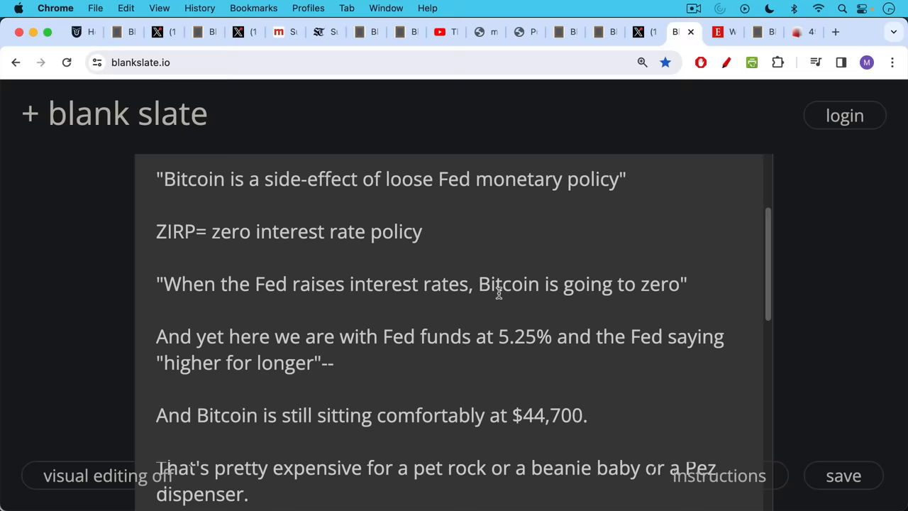
mouse_move(502, 280)
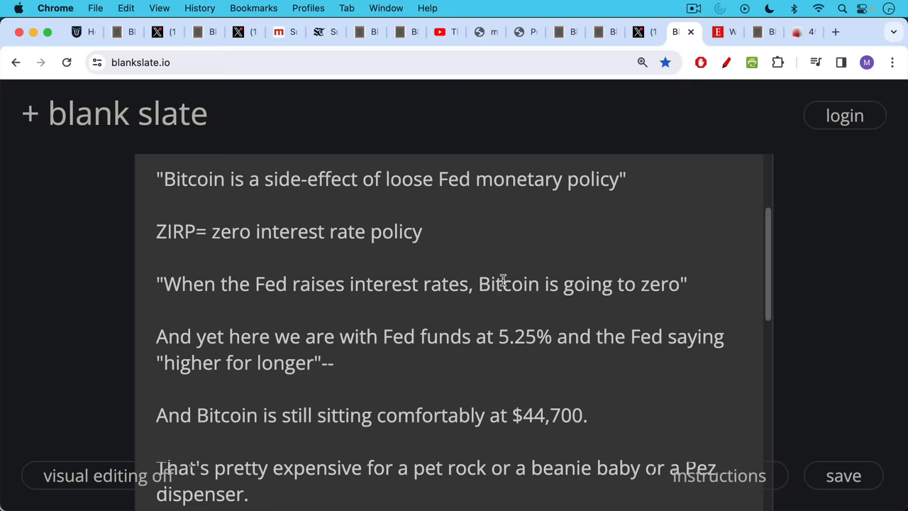
mouse_move(504, 299)
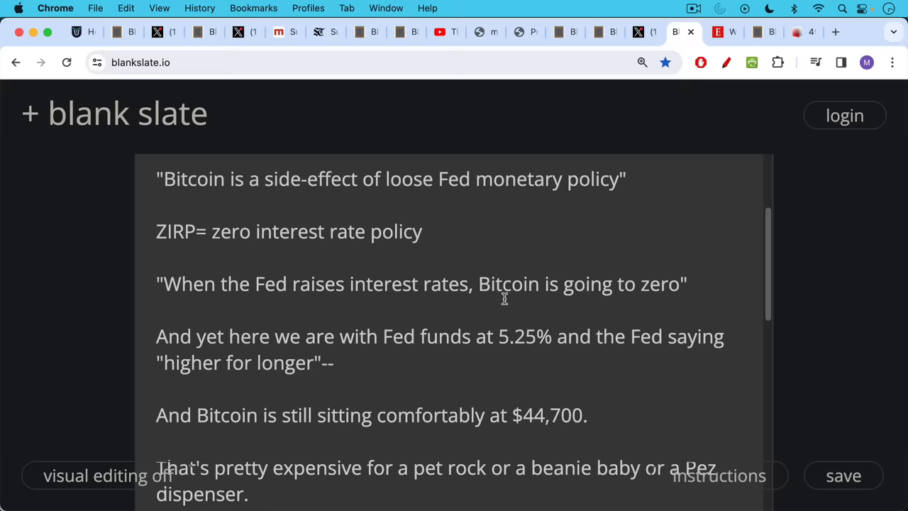
scroll(down, 3)
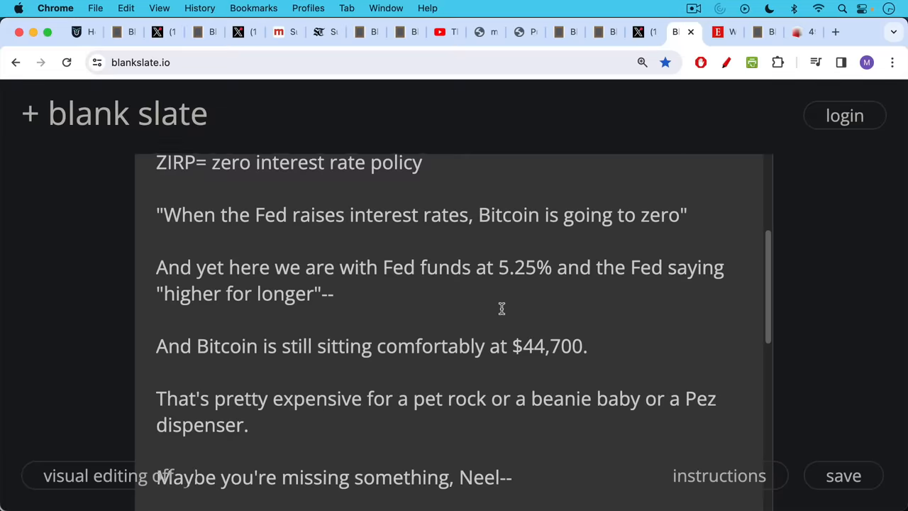
scroll(down, 3)
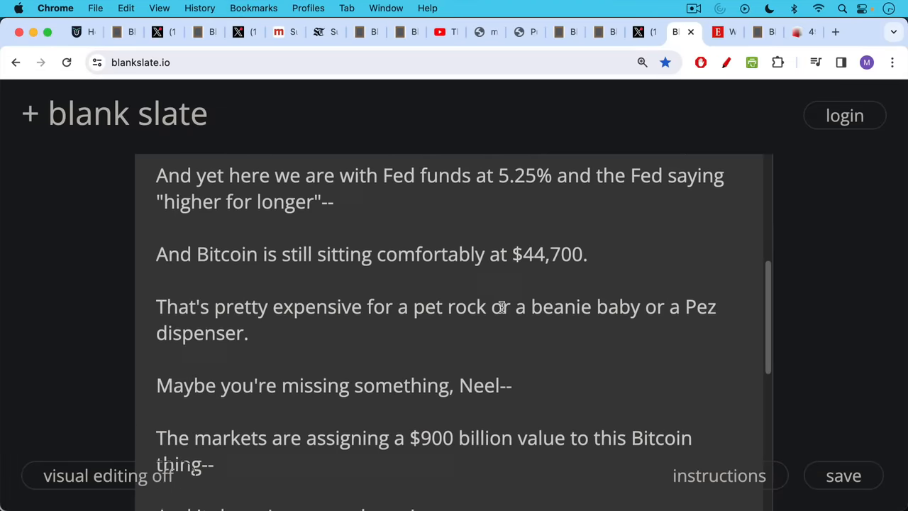
scroll(down, 3)
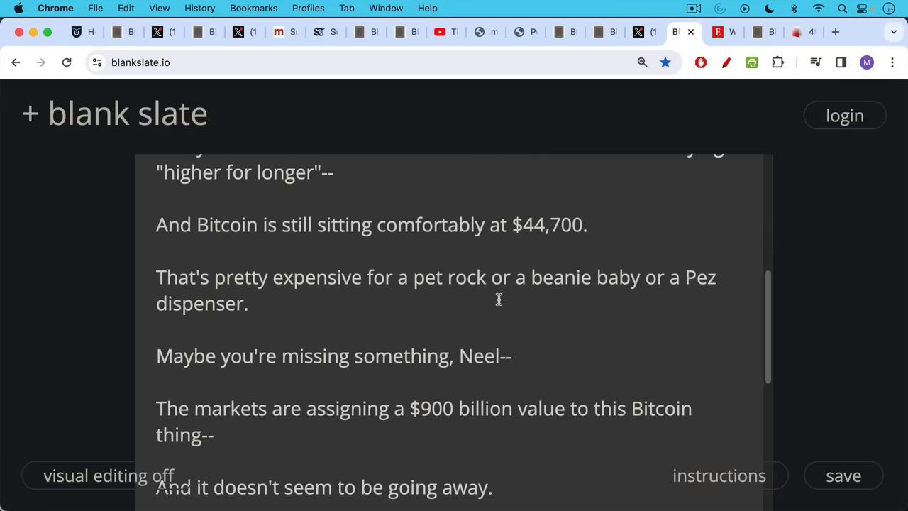
scroll(down, 3)
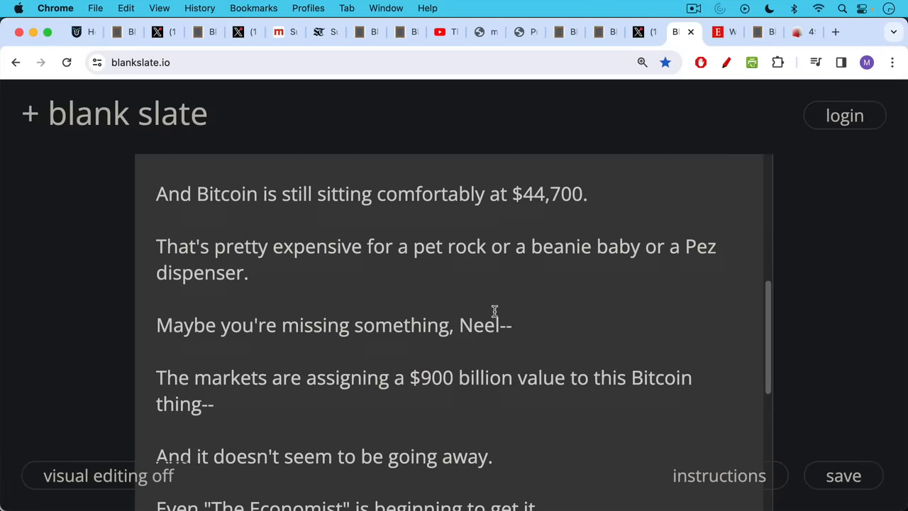
scroll(down, 3)
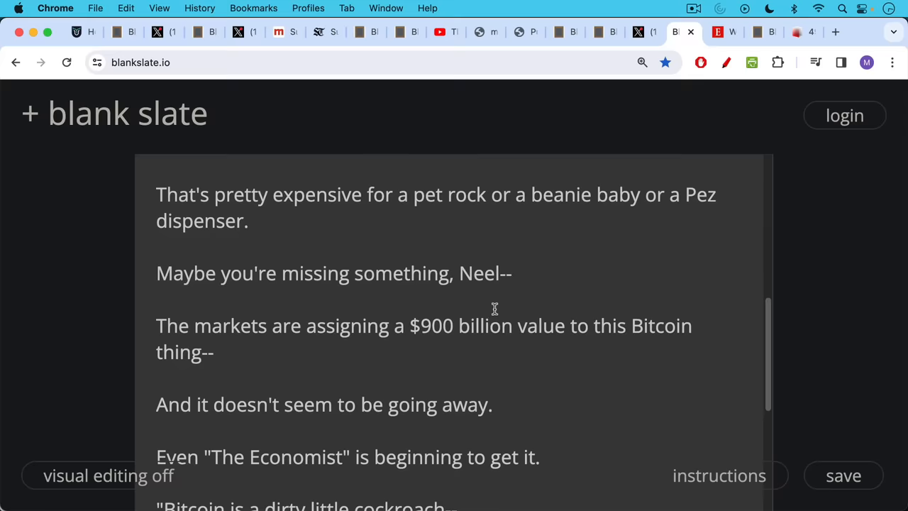
scroll(down, 3)
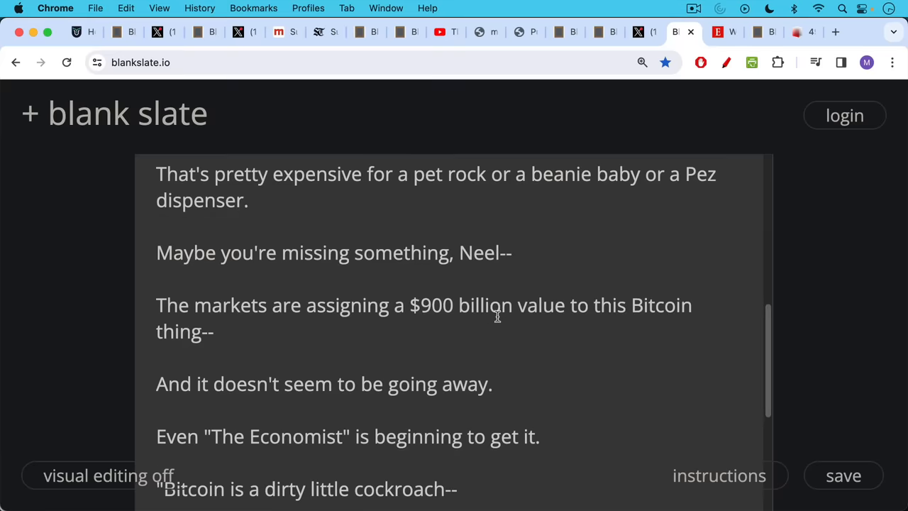
scroll(down, 3)
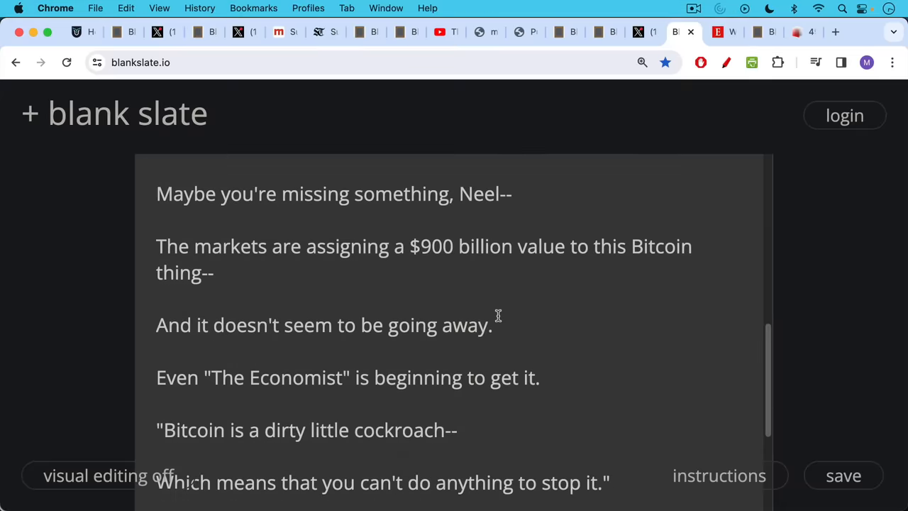
mouse_move(504, 299)
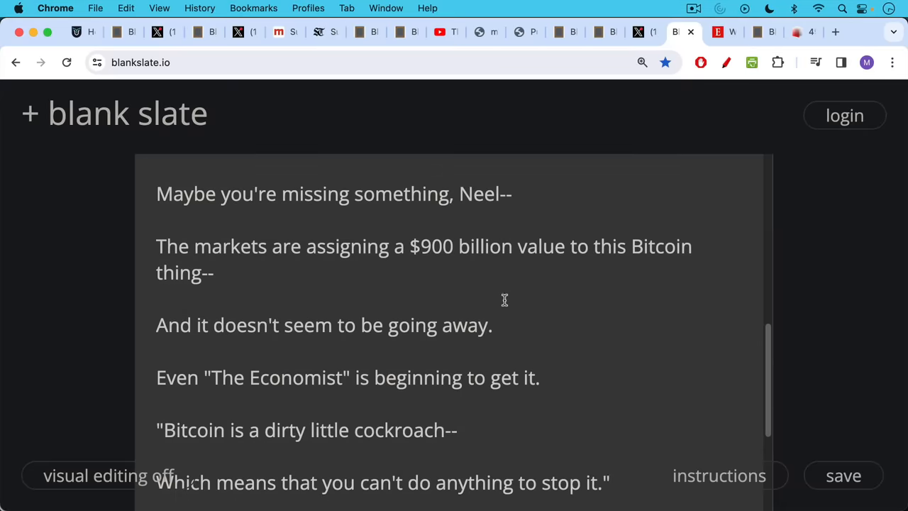
mouse_move(499, 333)
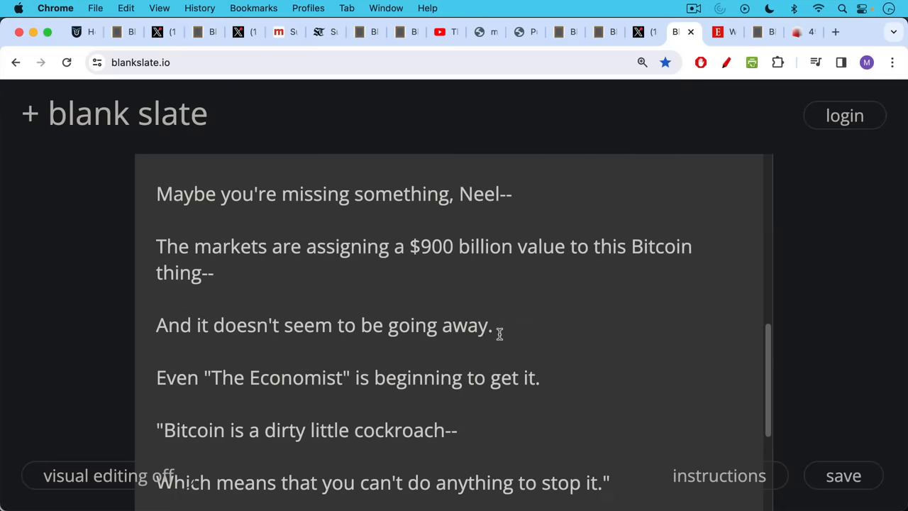
mouse_move(495, 302)
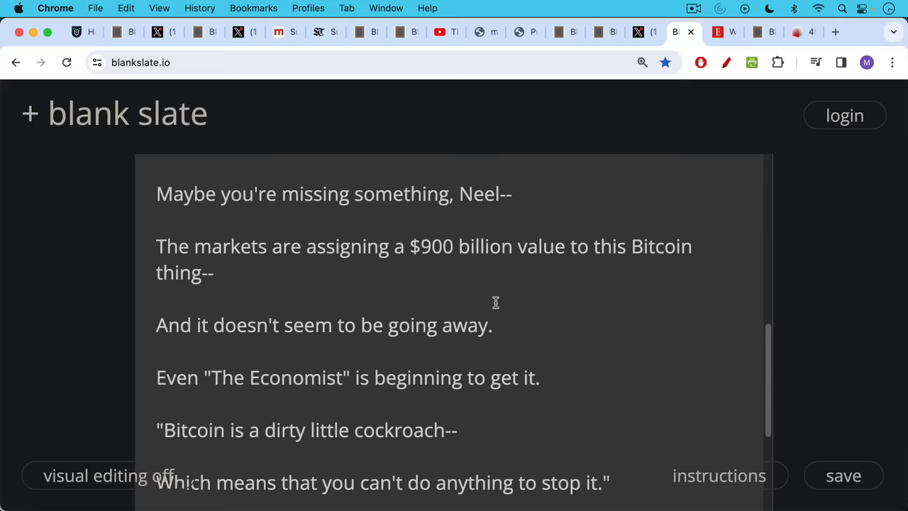
mouse_move(496, 357)
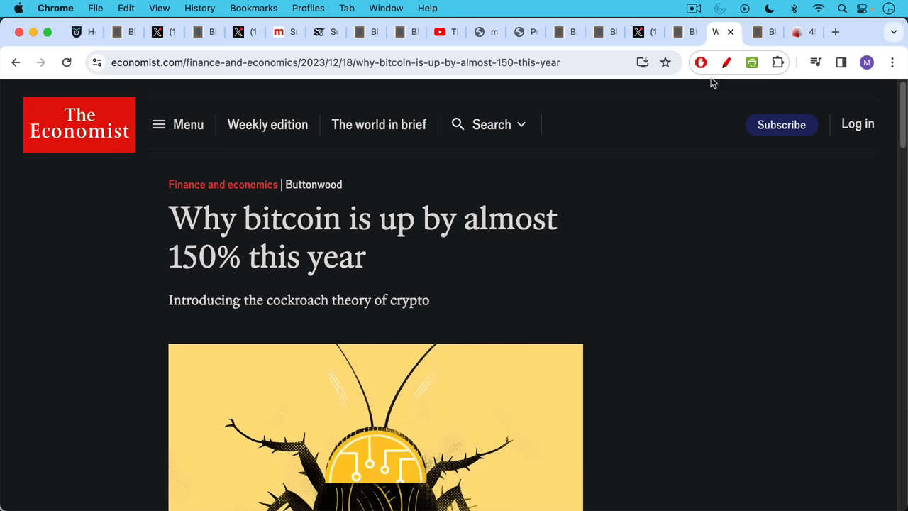
mouse_move(562, 310)
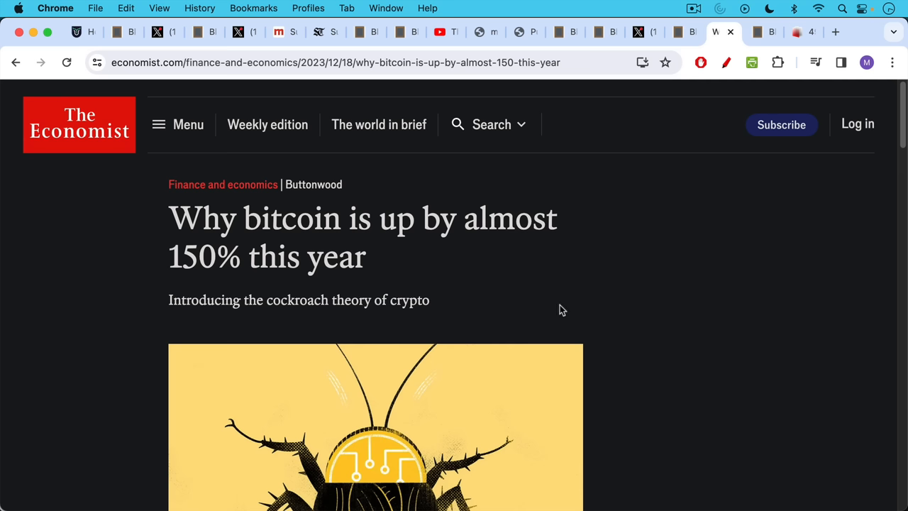
mouse_move(551, 313)
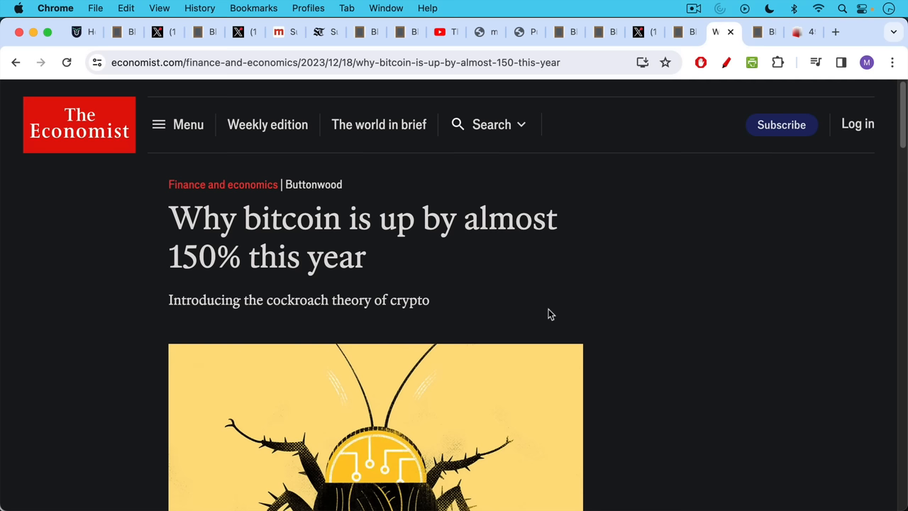
mouse_move(259, 227)
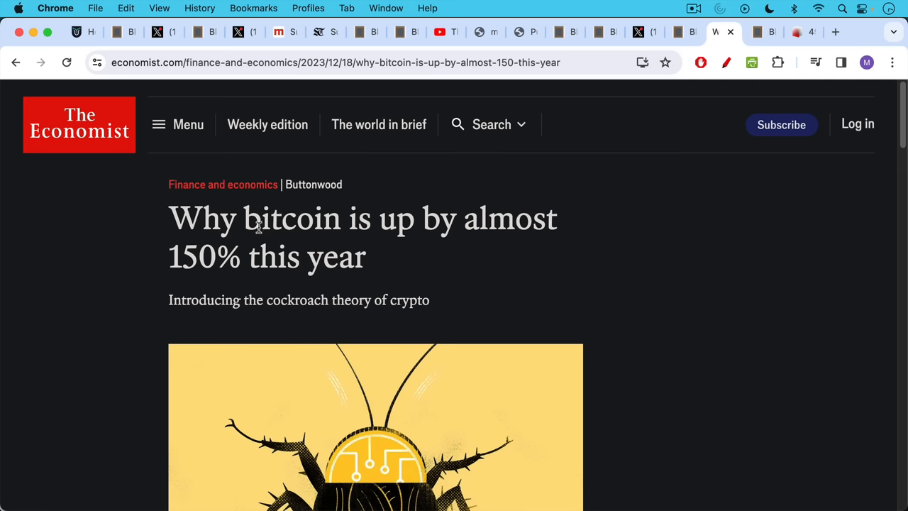
Highlight 'bitcoin' in the Economist headline, then return to the unstoppable-asset savings notes.
double_click(291, 218)
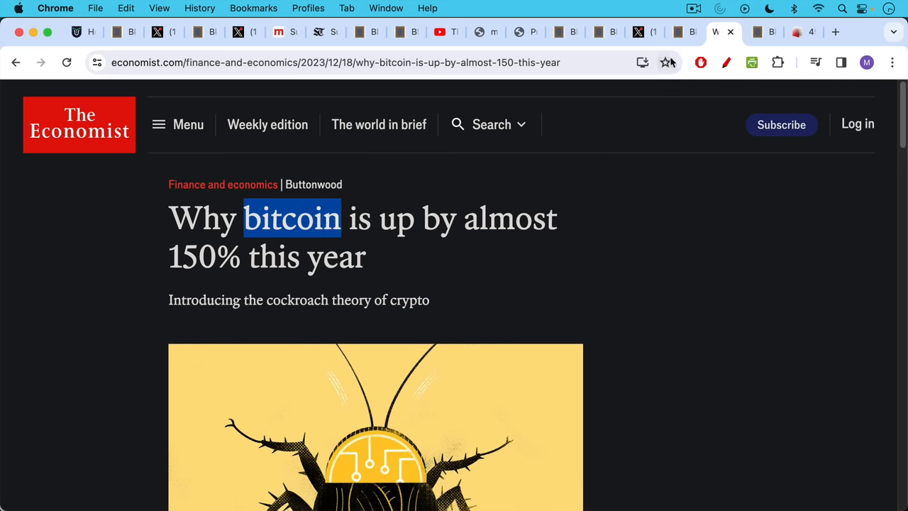
mouse_move(668, 63)
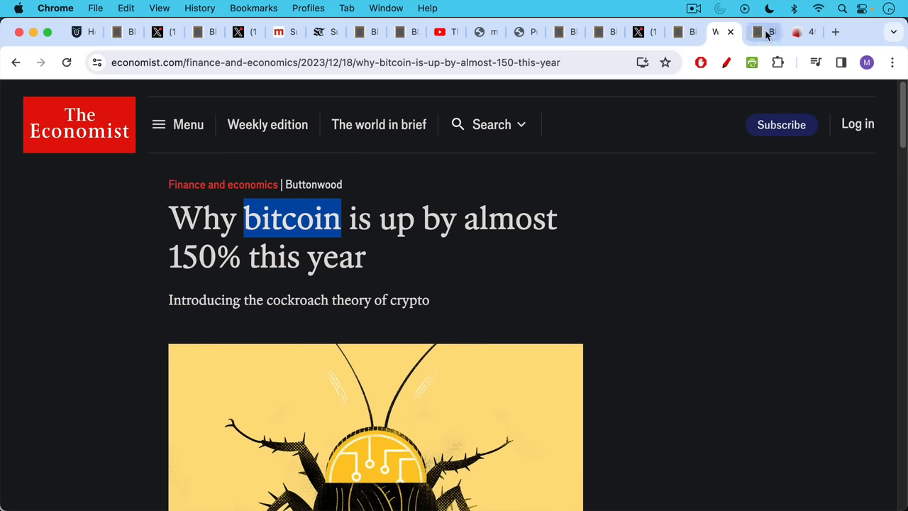
click(763, 32)
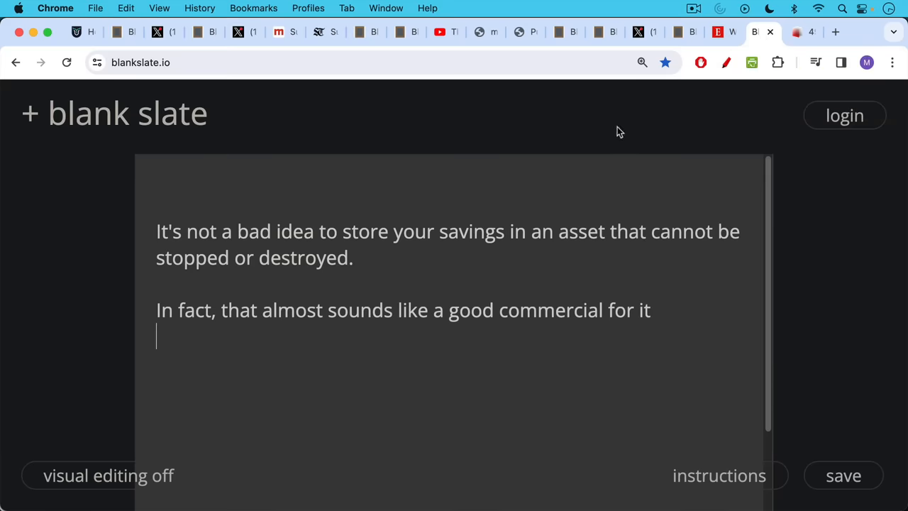
mouse_move(617, 139)
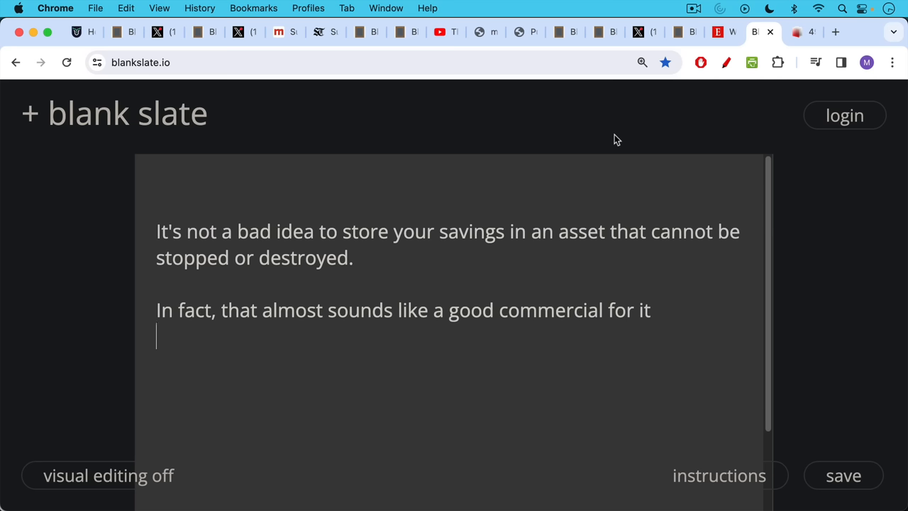
mouse_move(614, 134)
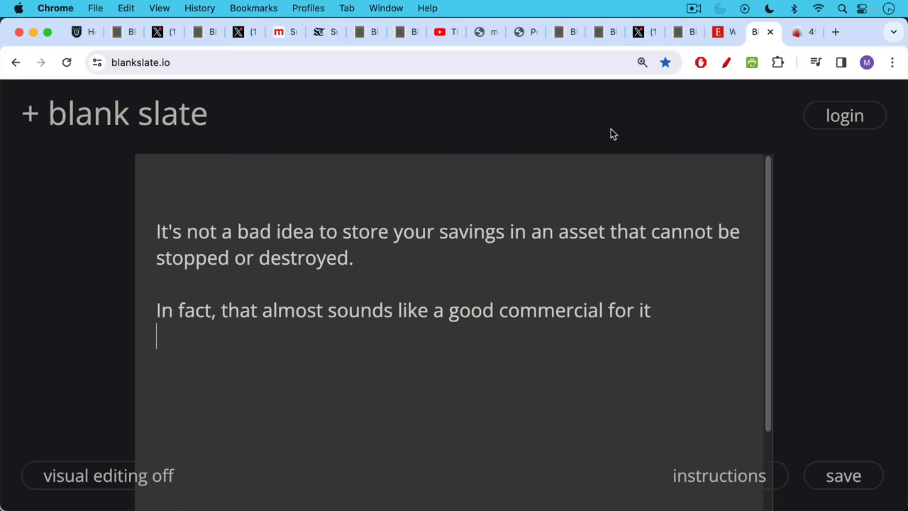
mouse_move(804, 32)
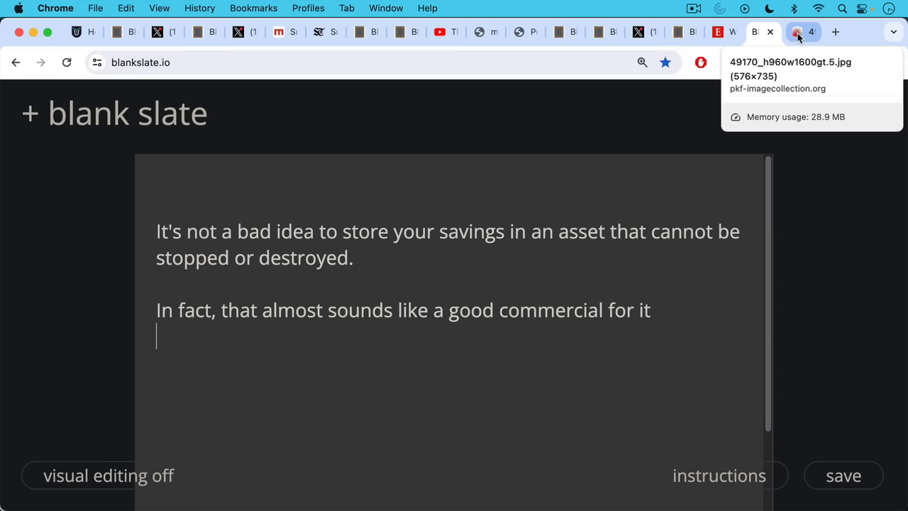
Switch to the pkf-imagecollection tab showing the giant cockroach sculpture over a city.
click(801, 31)
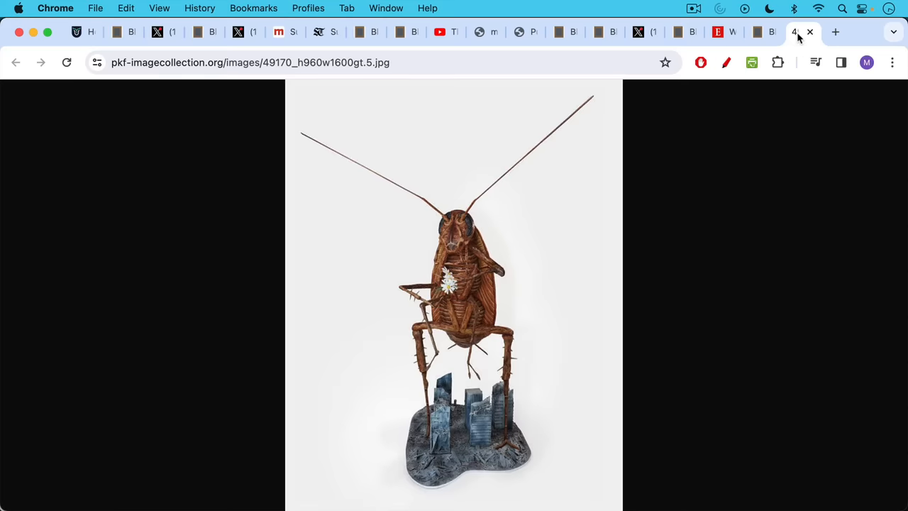